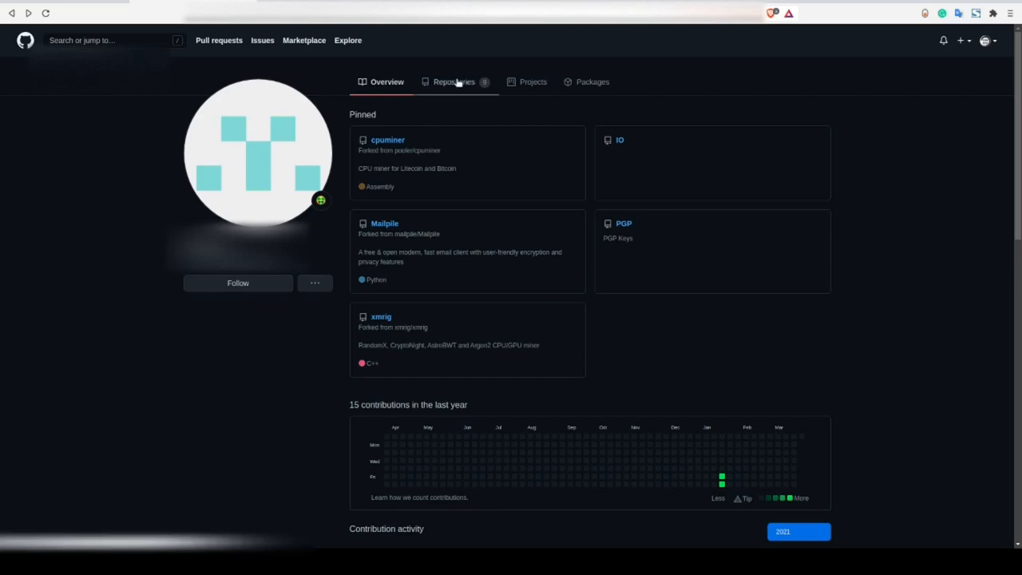
Open the ETH repository's miningscript history and its original 'Create miningscript' commit.
left_click(454, 82)
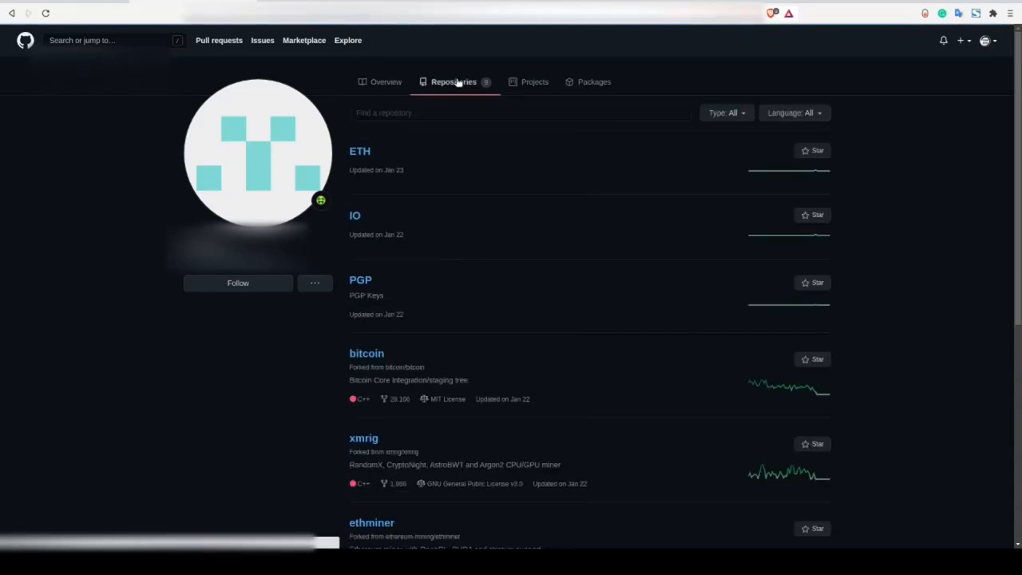
left_click(359, 151)
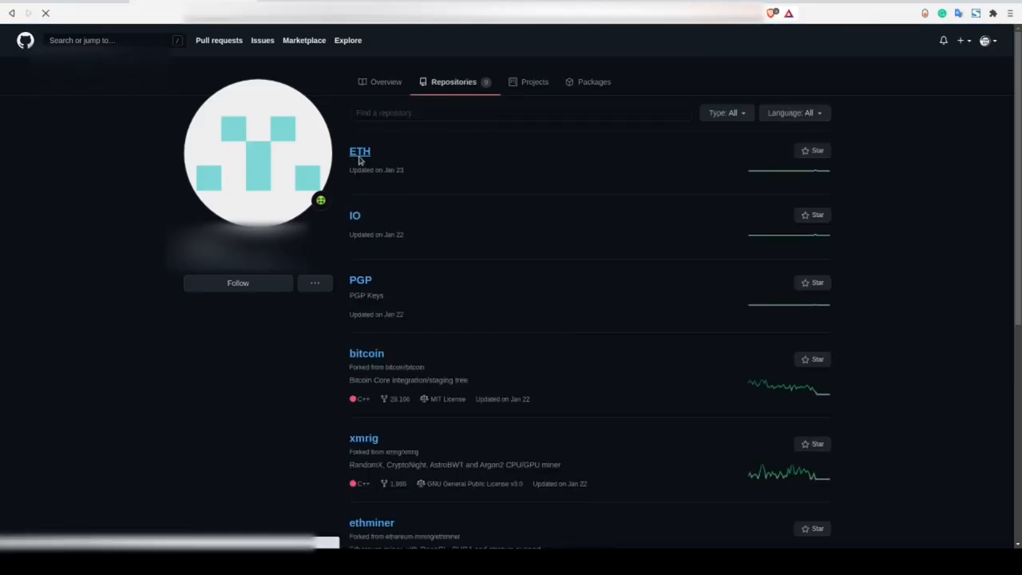
left_click(359, 151)
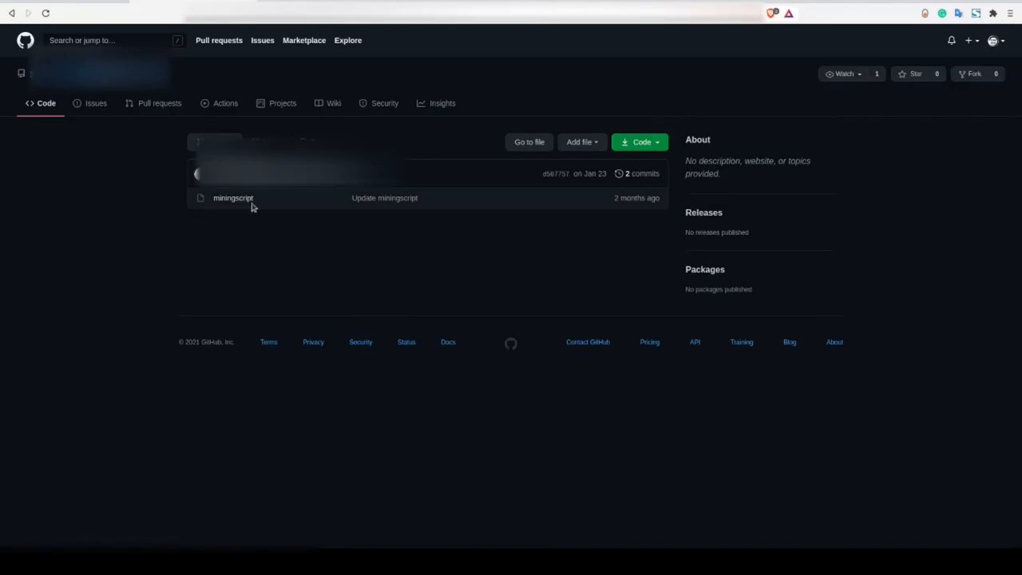
left_click(233, 197)
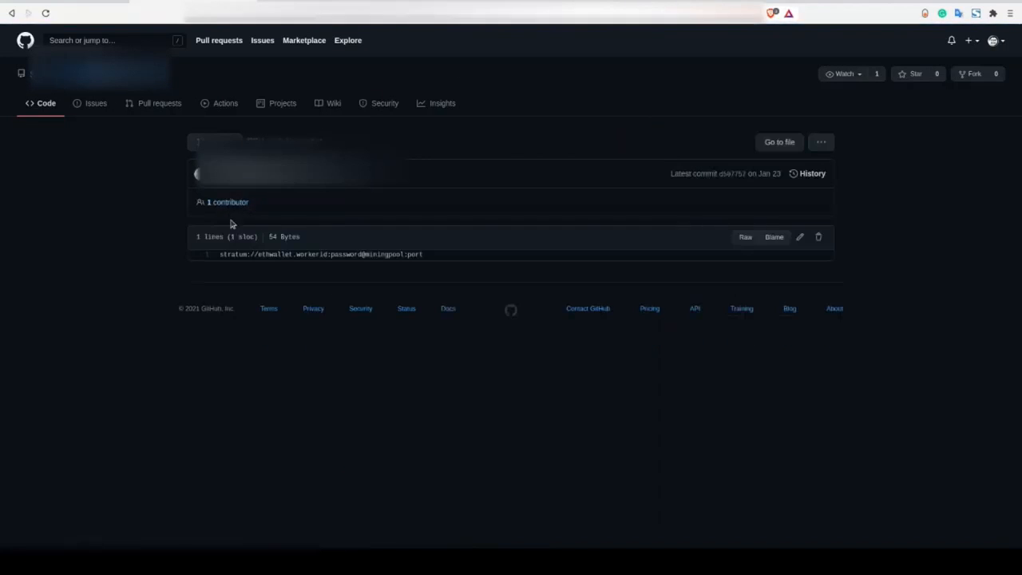
mouse_move(290, 249)
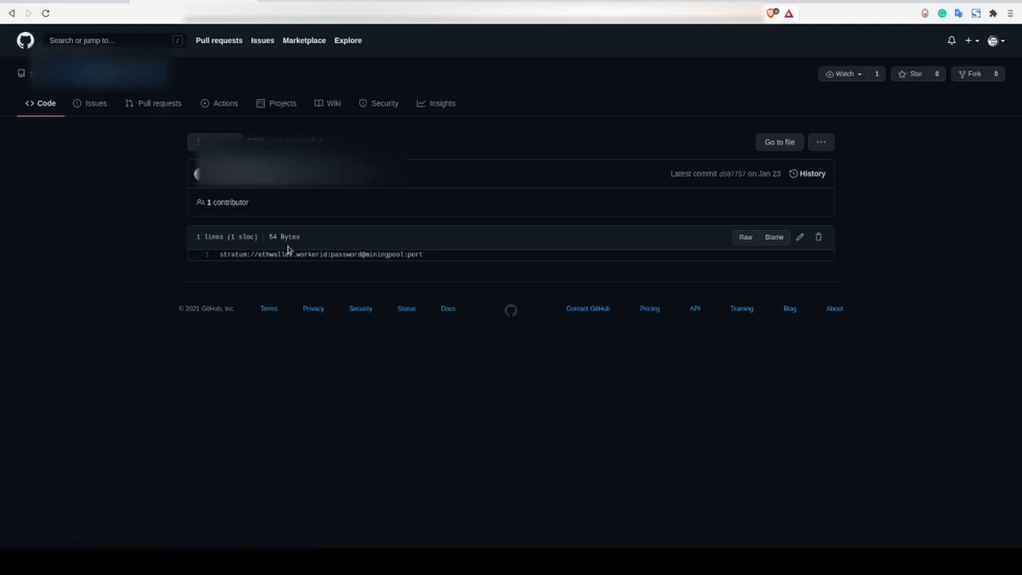
mouse_move(790, 185)
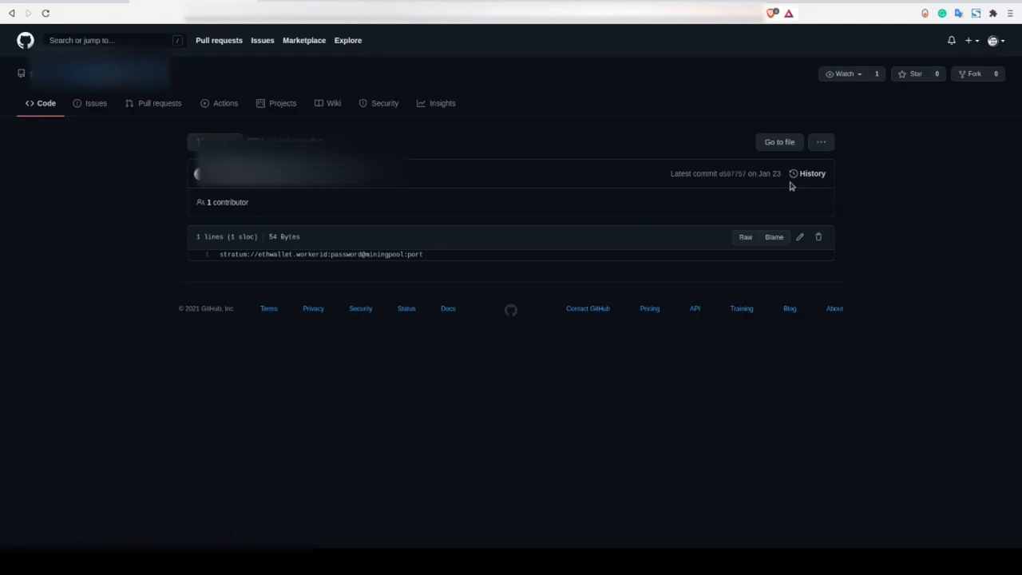
left_click(807, 173)
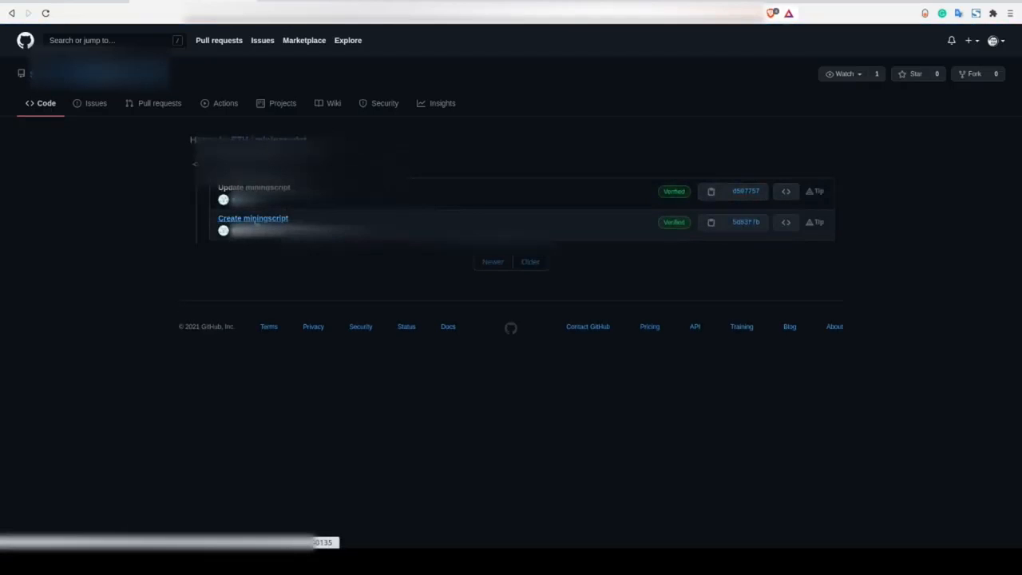
left_click(252, 218)
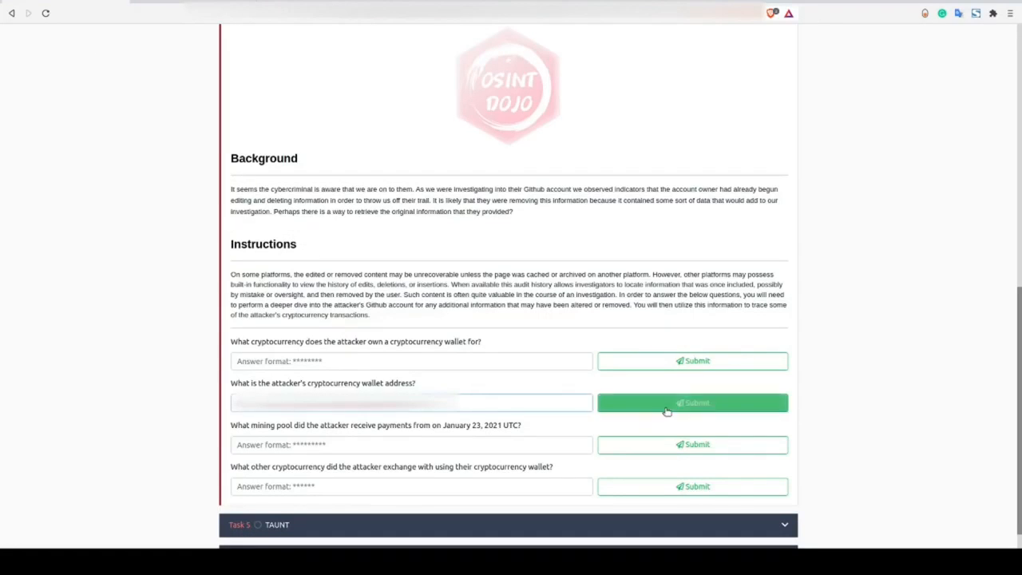
Submit the attacker's wallet address and cryptocurrency name, getting both accepted.
left_click(692, 402)
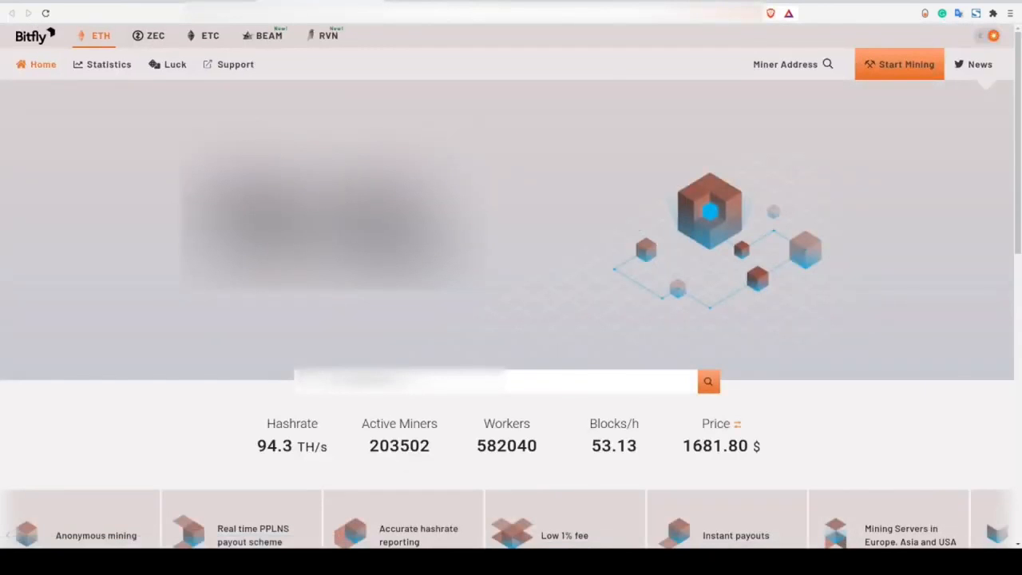
left_click(979, 64)
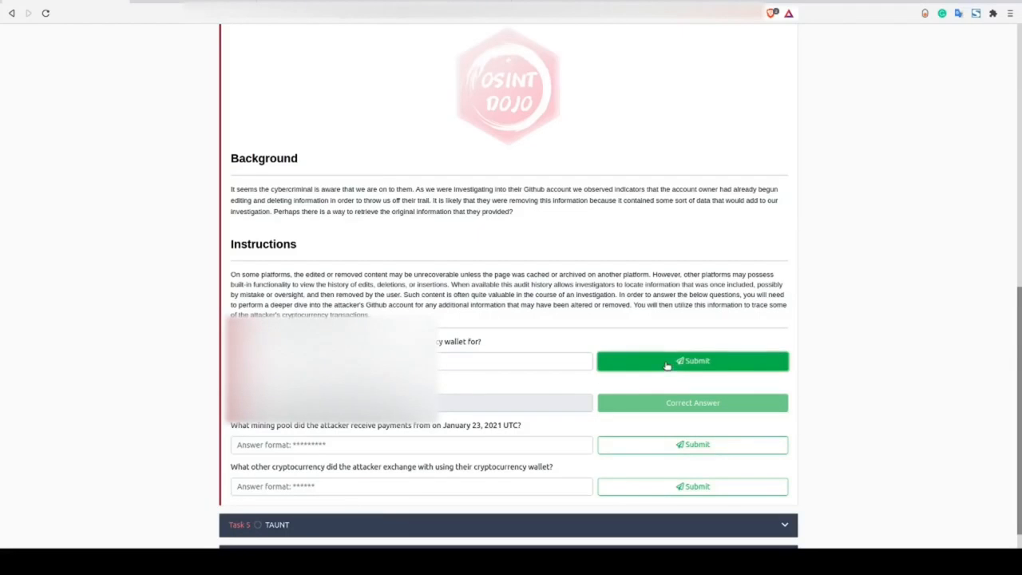
left_click(692, 359)
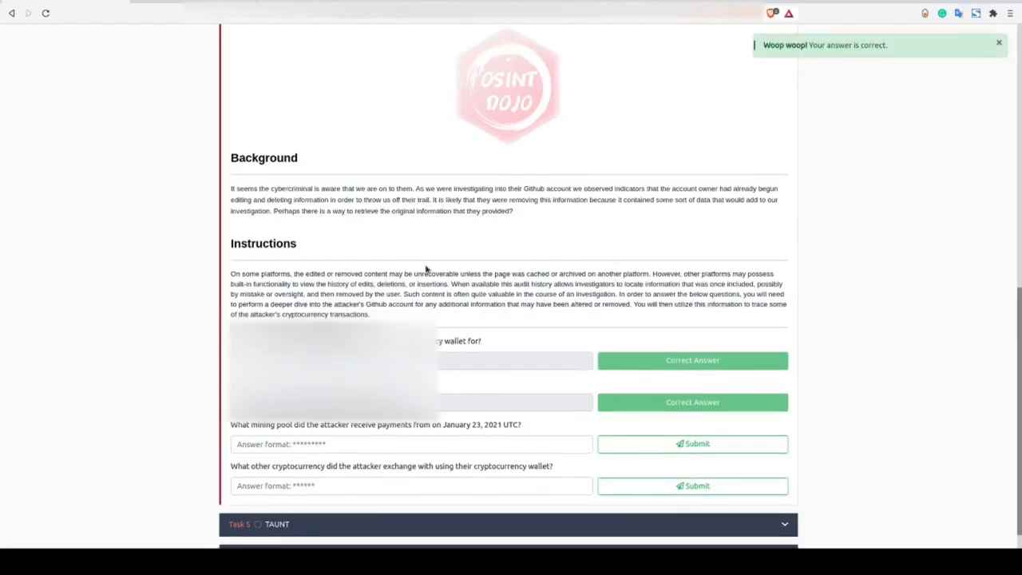
scroll("down", 3)
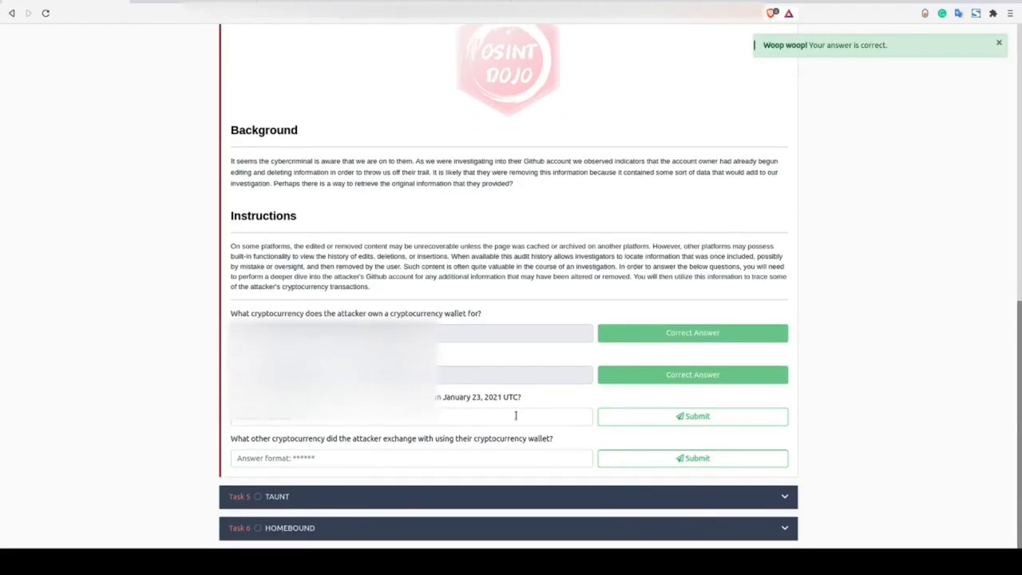
mouse_move(443, 380)
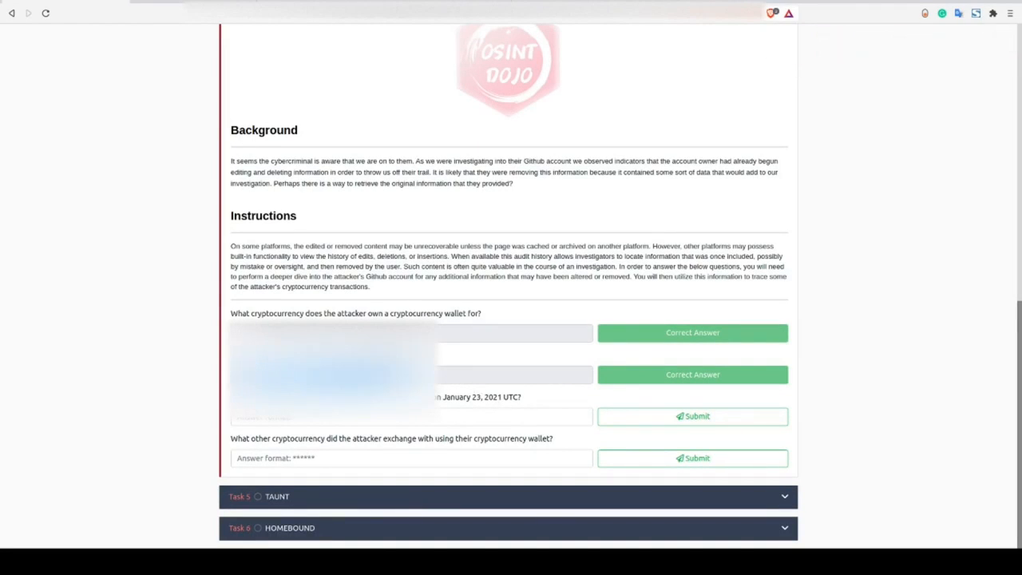
mouse_move(355, 86)
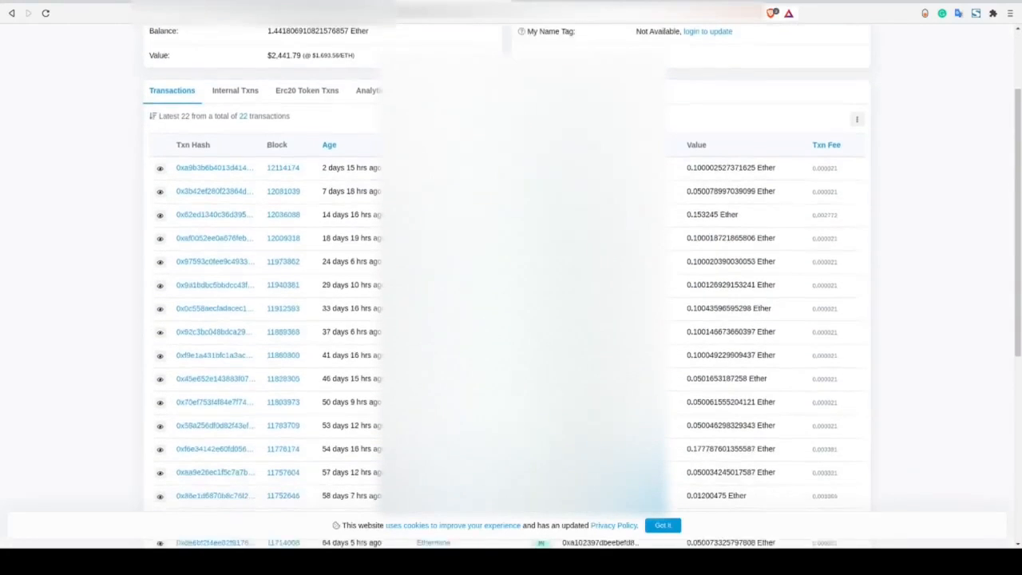
Scroll through the attacker wallet's Etherscan transactions with blocks, ages and Ether values.
scroll("down", 3)
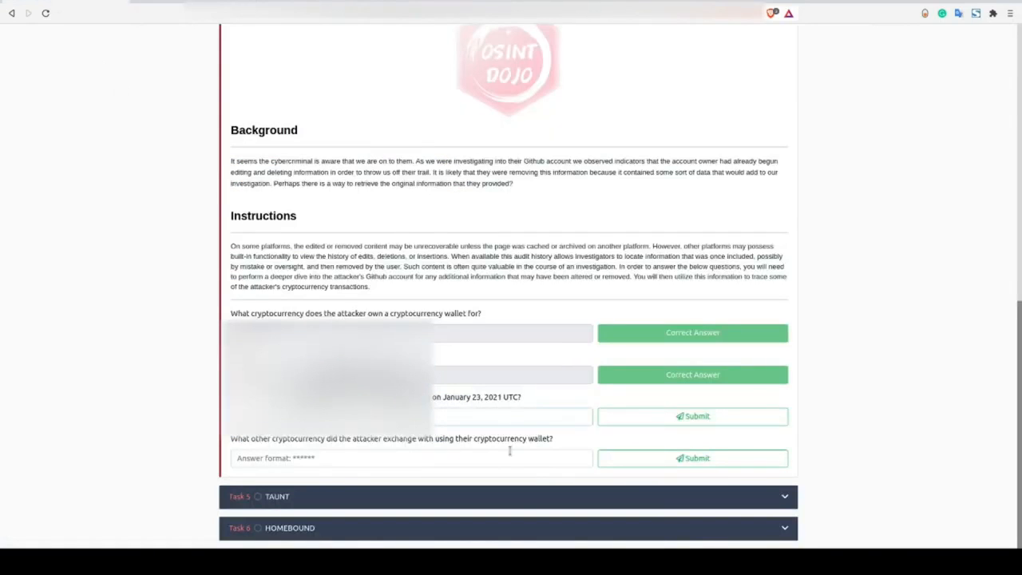
left_click(692, 416)
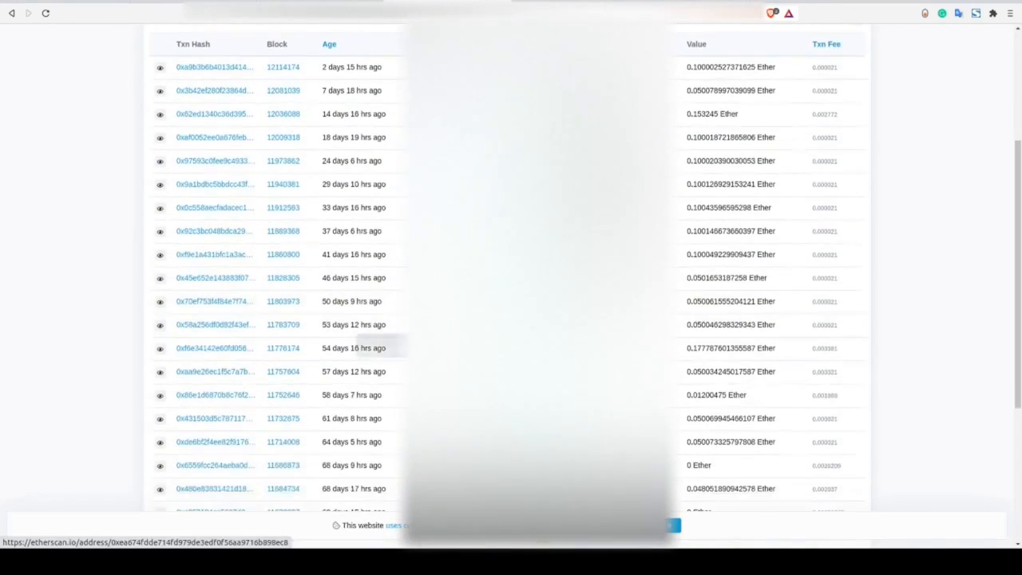
scroll("down", 3)
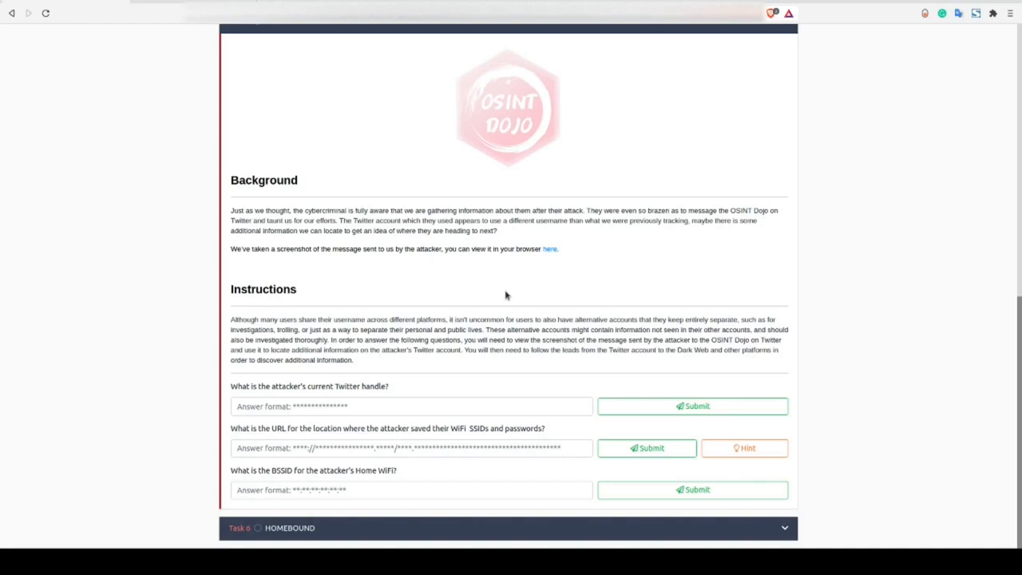
mouse_move(549, 248)
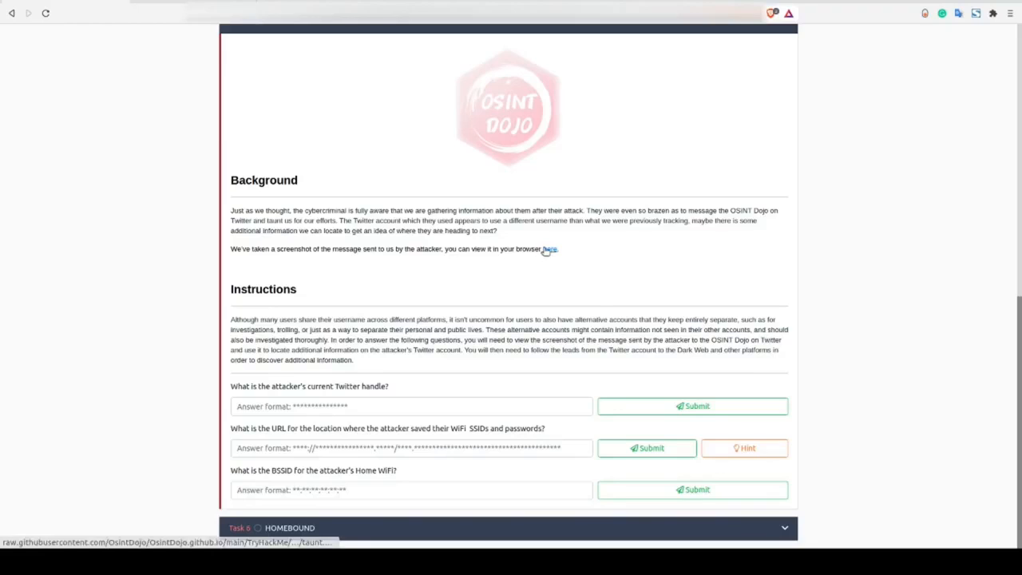
mouse_move(257, 133)
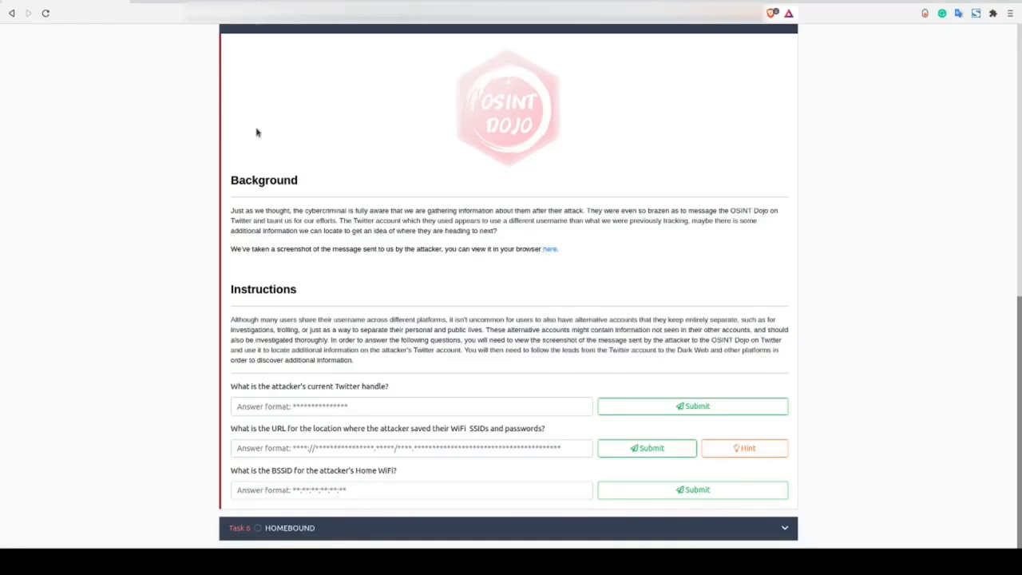
Open the TAUNT task's 'here' screenshot of the attacker's taunting message.
left_click(550, 248)
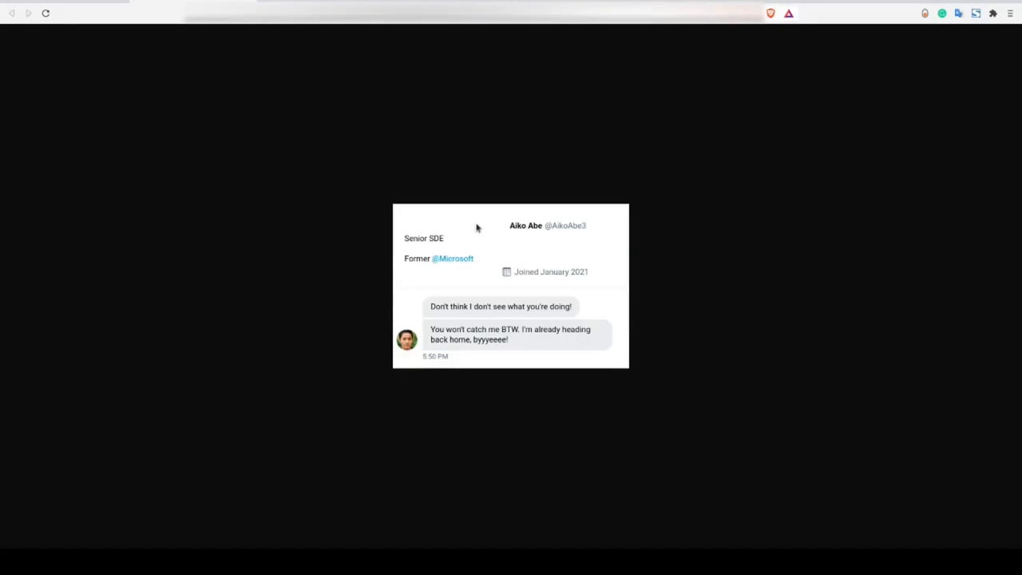
mouse_move(557, 233)
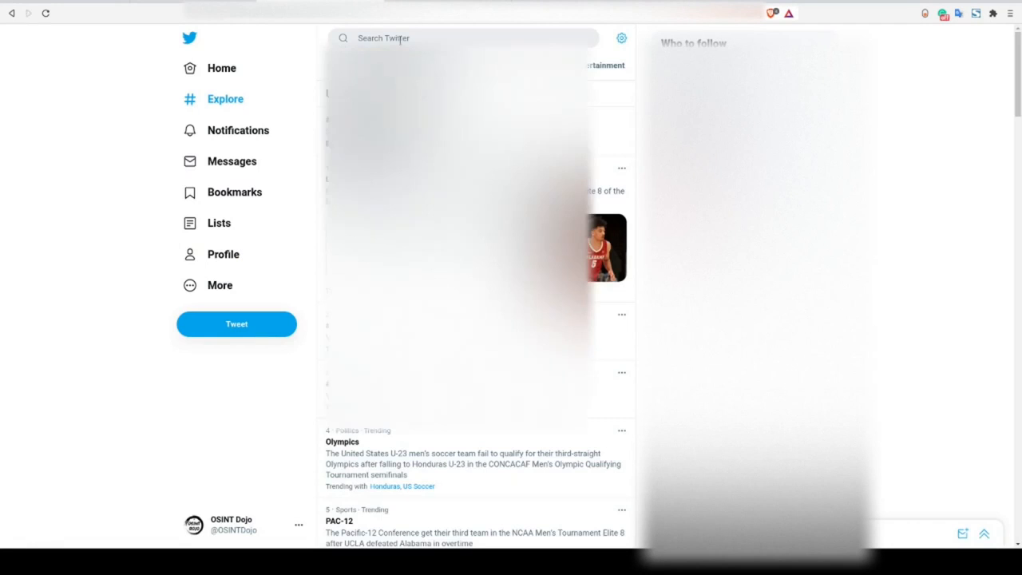
type("aiko")
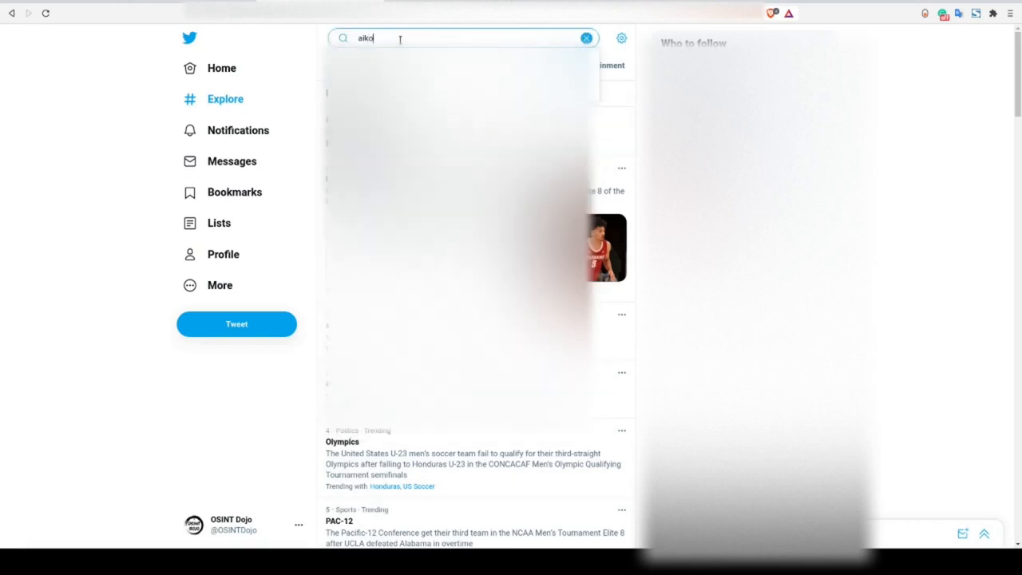
type("abe3")
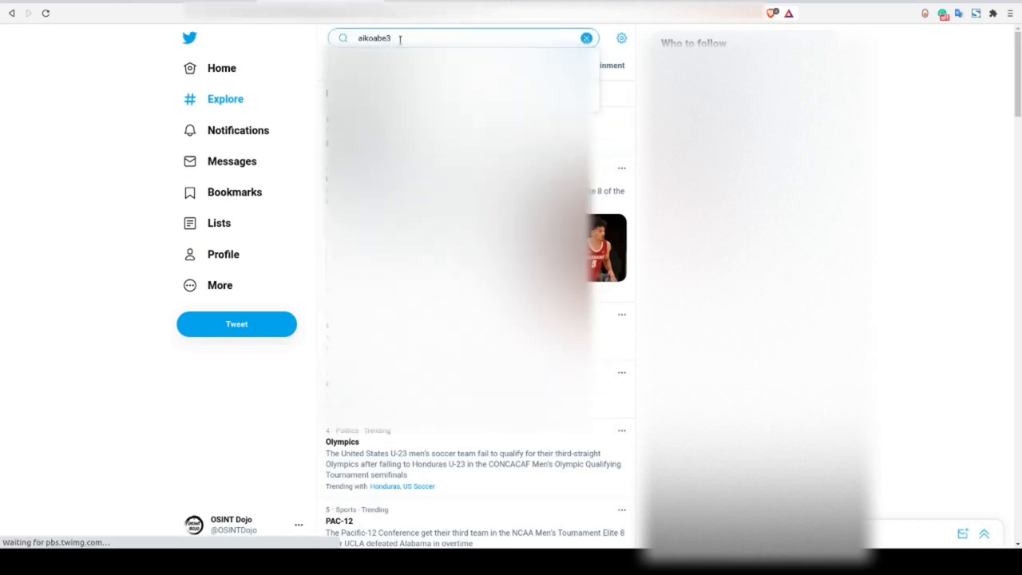
key("Return")
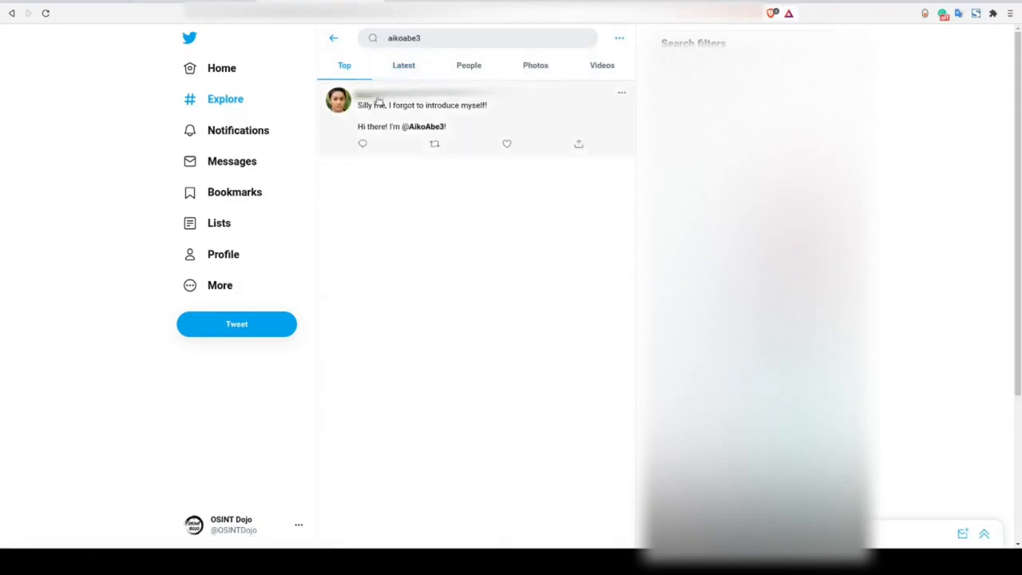
left_click(337, 99)
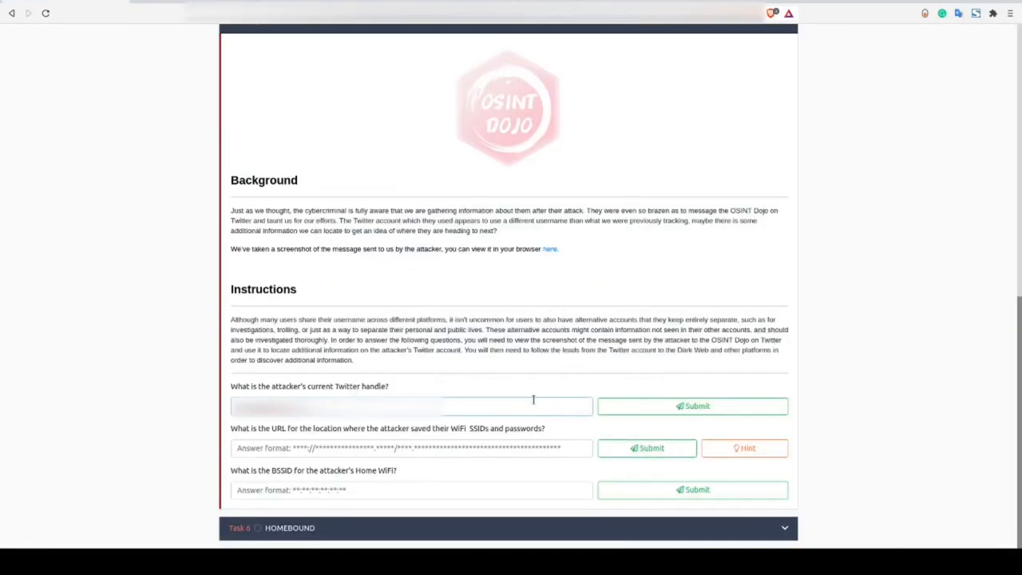
left_click(691, 406)
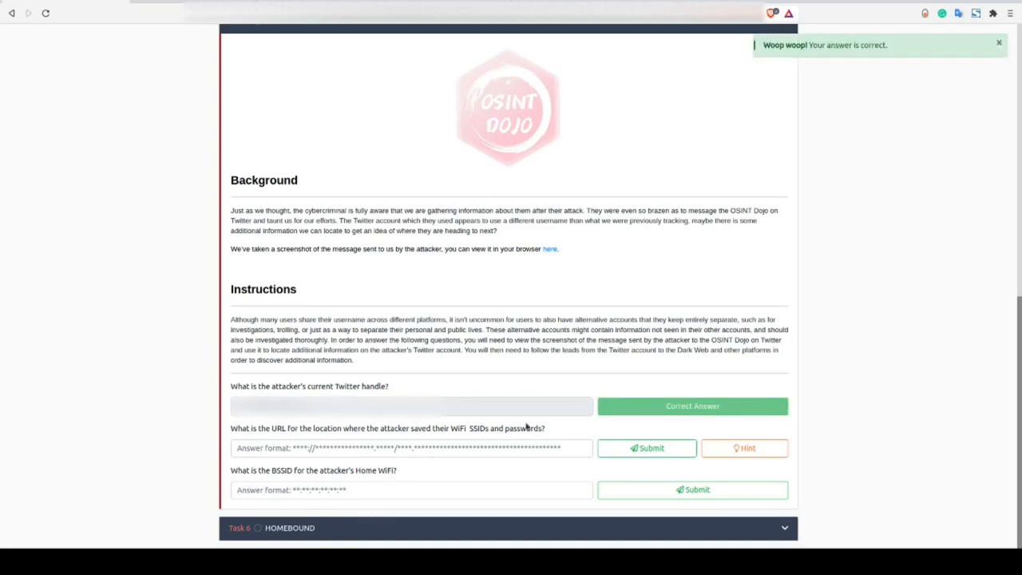
left_click(550, 249)
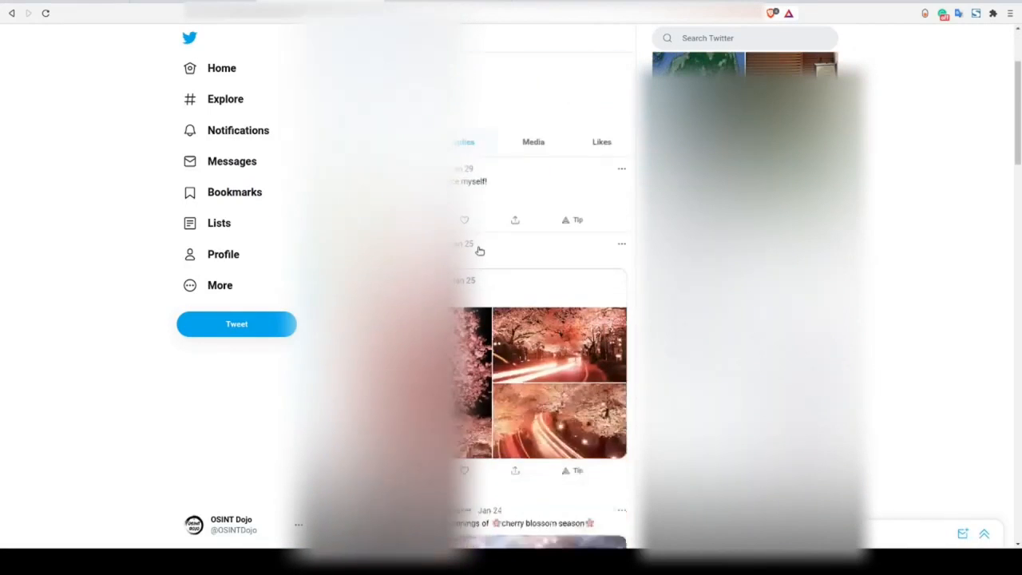
Scroll the timeline to the 'WiFi and Passwords' image tweet and the Dark Web tweet.
scroll("down", 3)
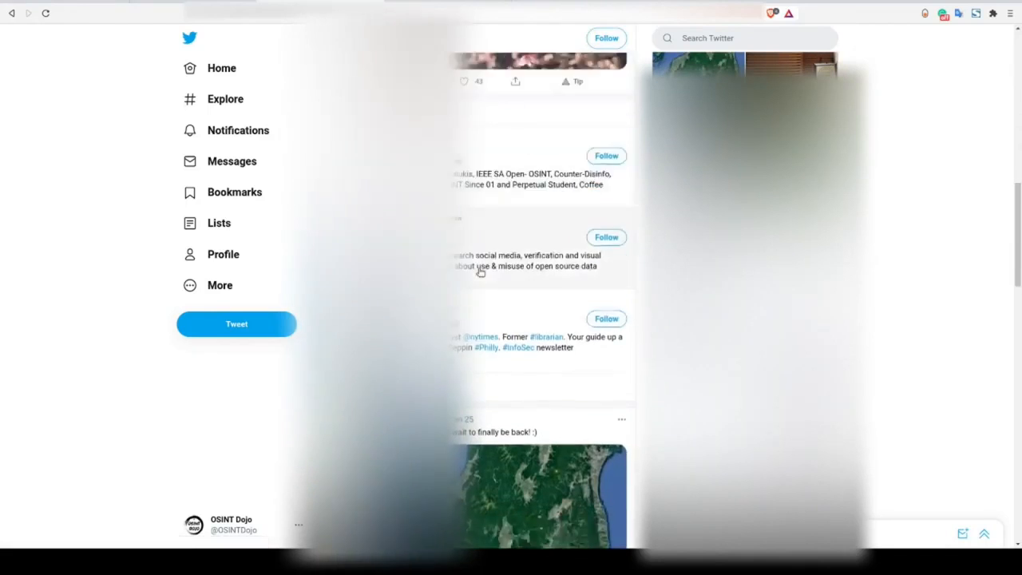
scroll("down", 3)
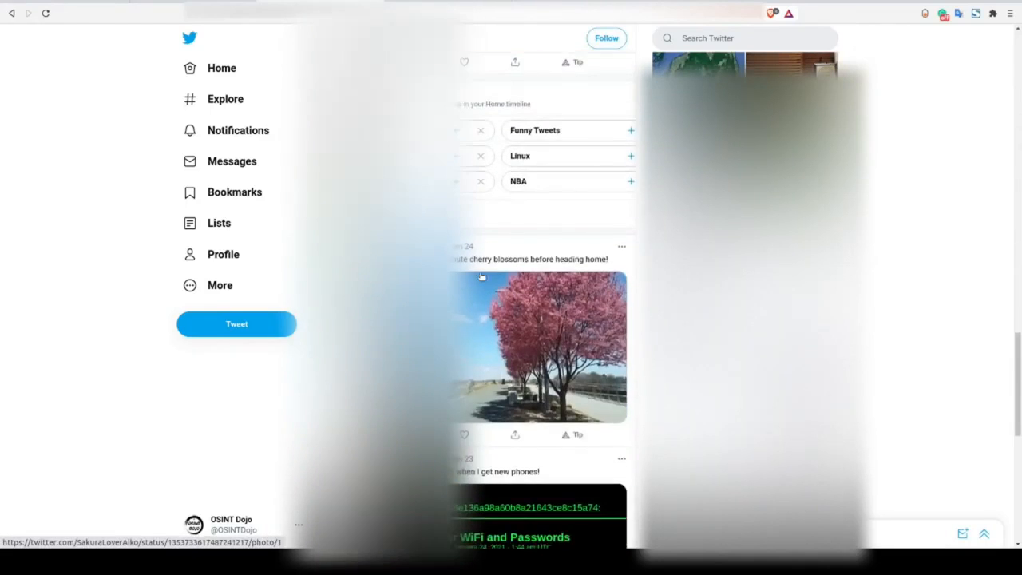
scroll("down", 3)
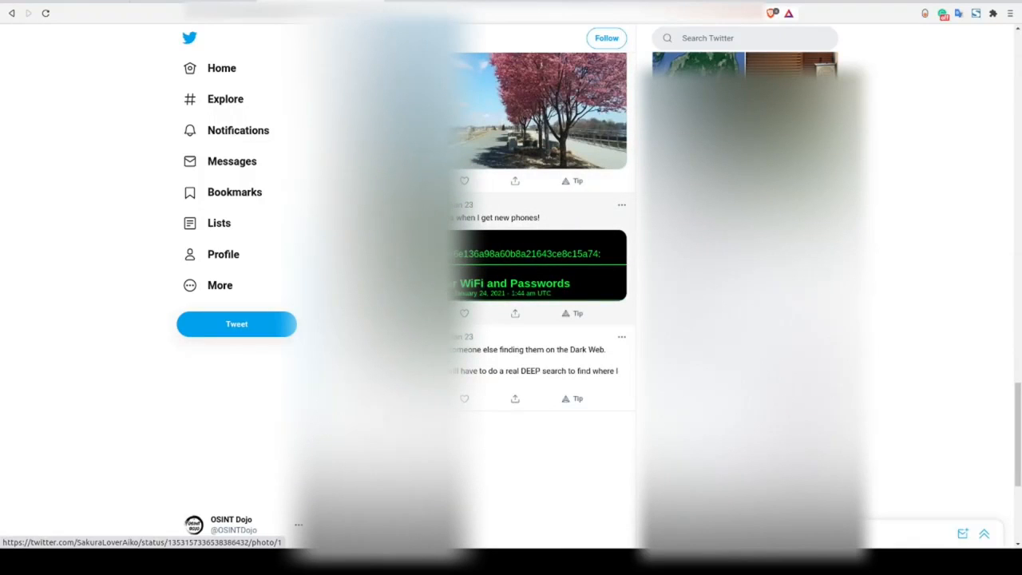
scroll("down", 3)
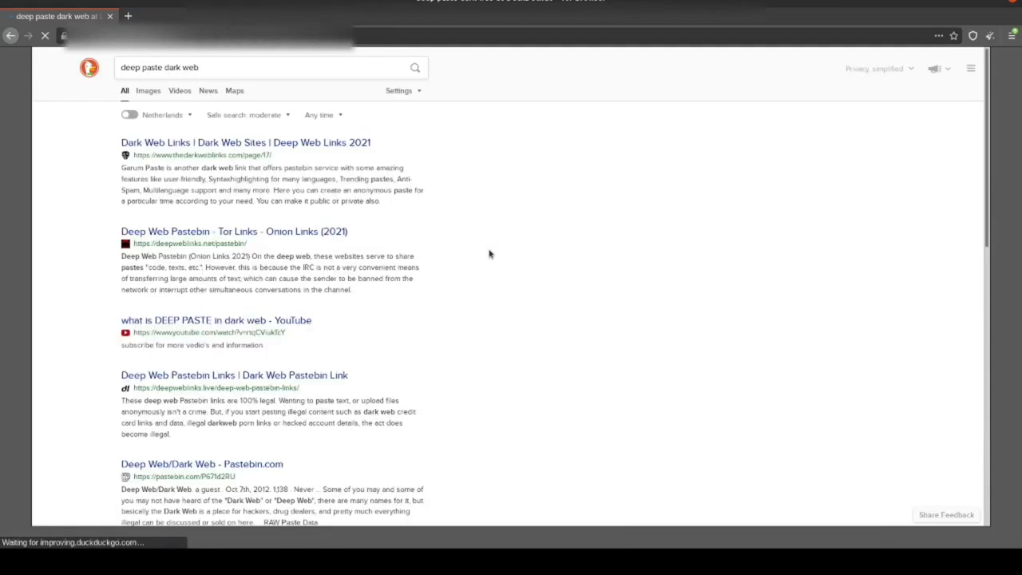
mouse_move(331, 237)
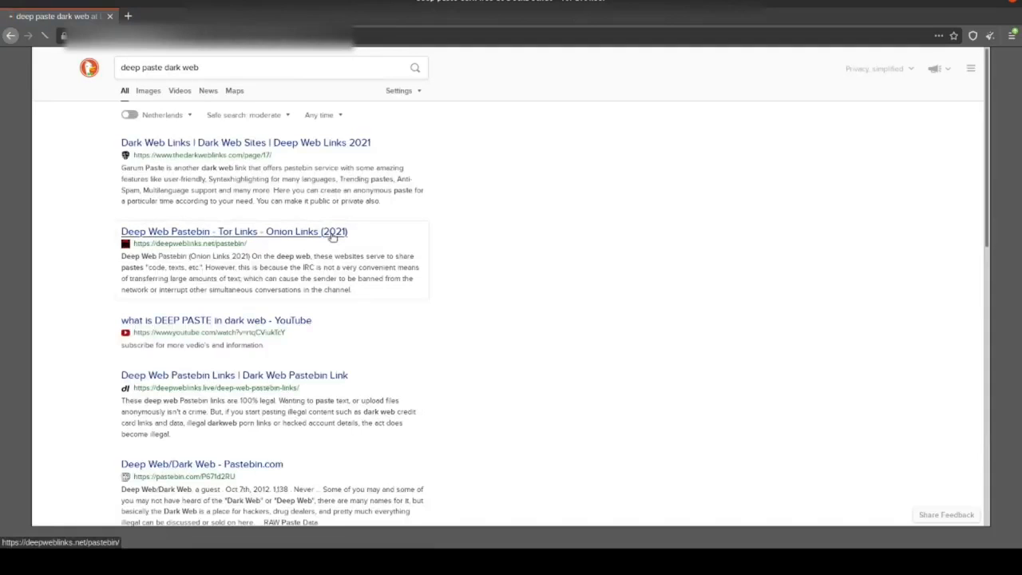
Reach DeepPaste via Deep Web Pastebin and look up MD5 0a5c6e136a98a60b8a21643ce8c15a74.
left_click(233, 231)
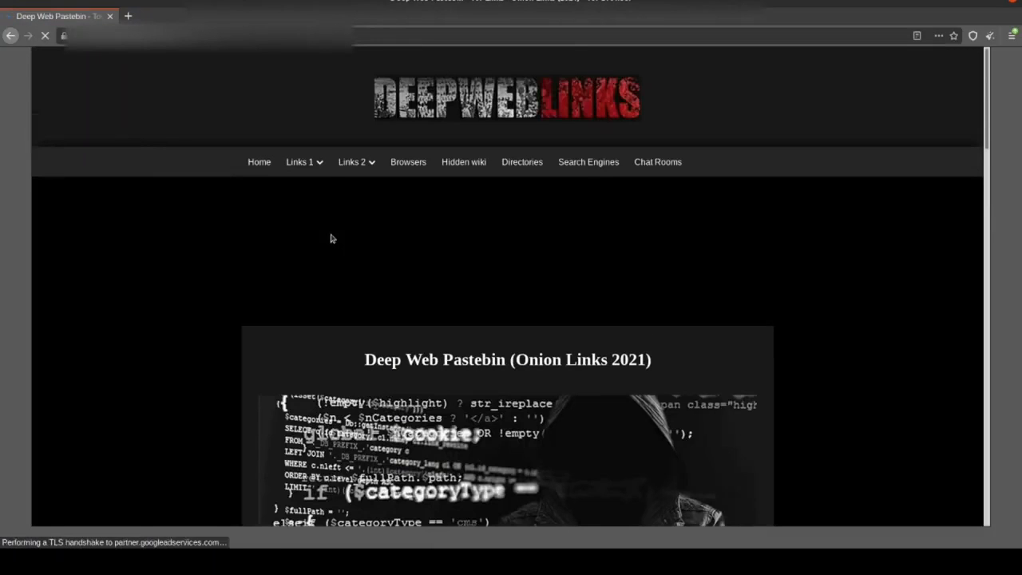
scroll("down", 3)
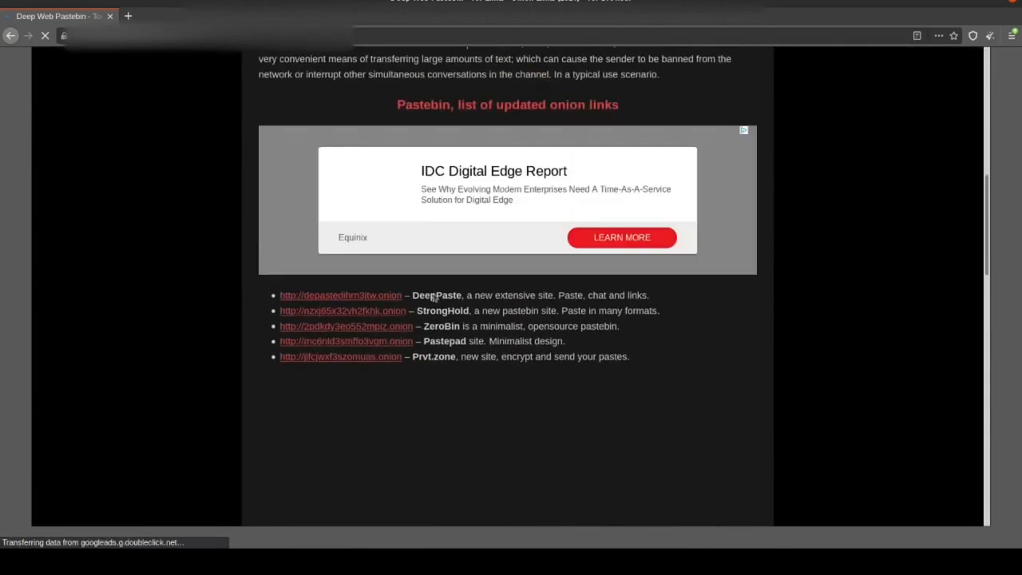
left_click(340, 295)
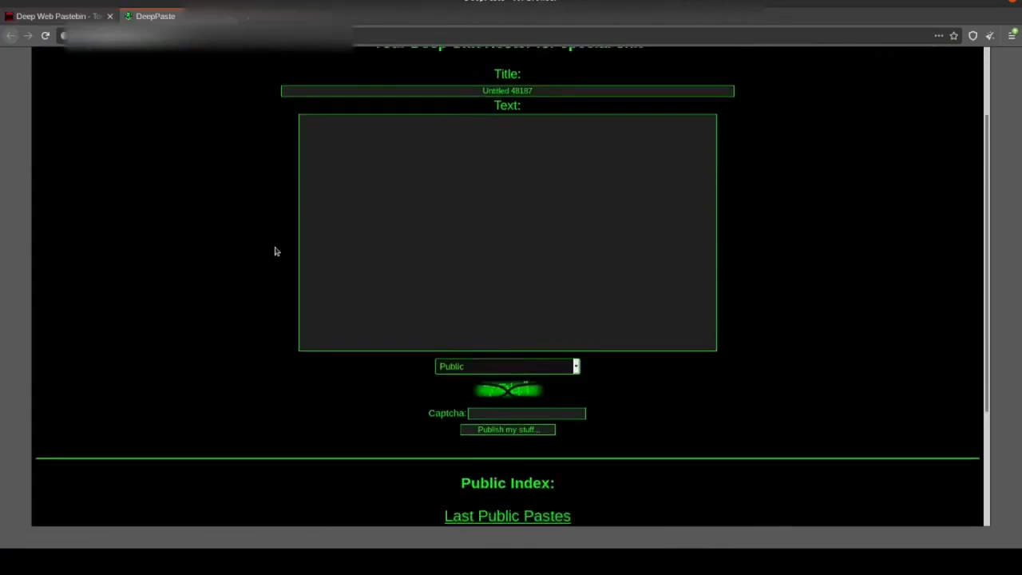
scroll("down", 3)
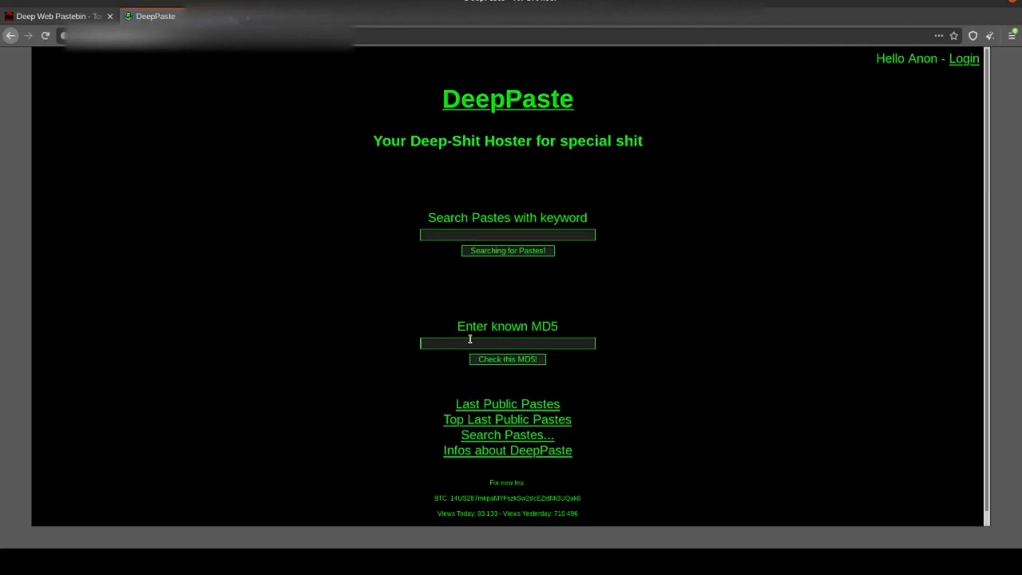
type("0a5c6e136a98a60b8a21643ce8c15a74")
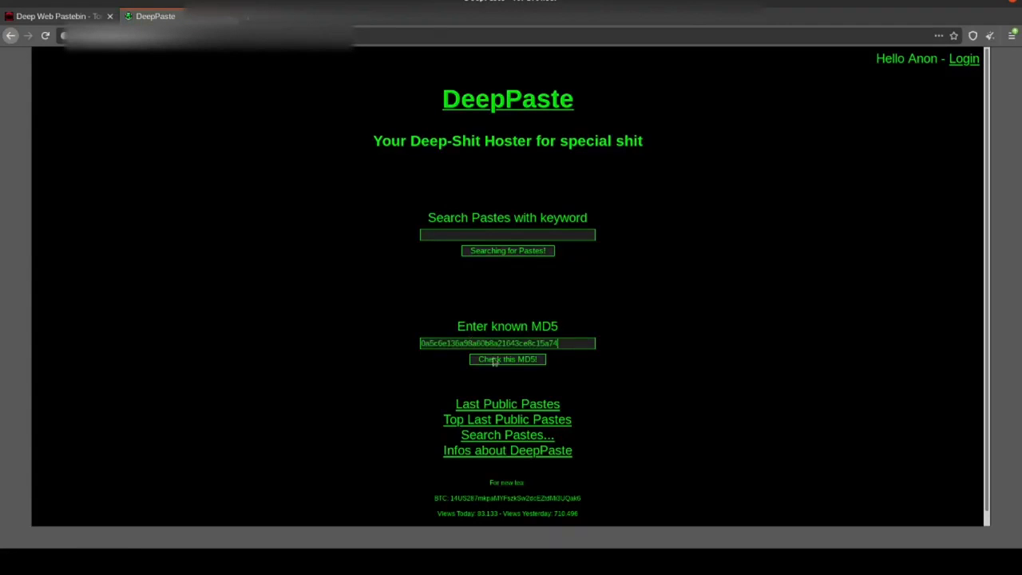
left_click(507, 358)
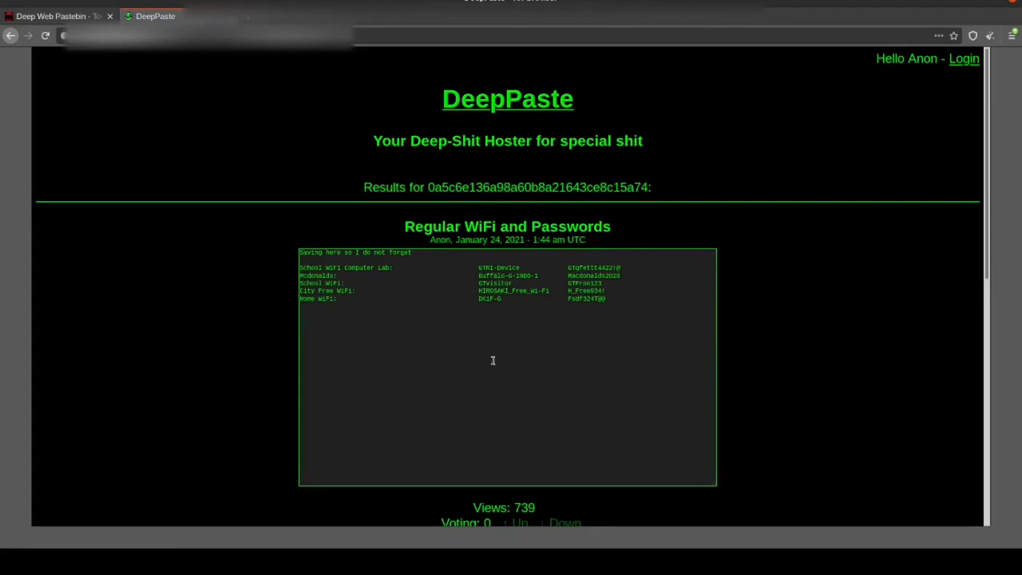
mouse_move(357, 54)
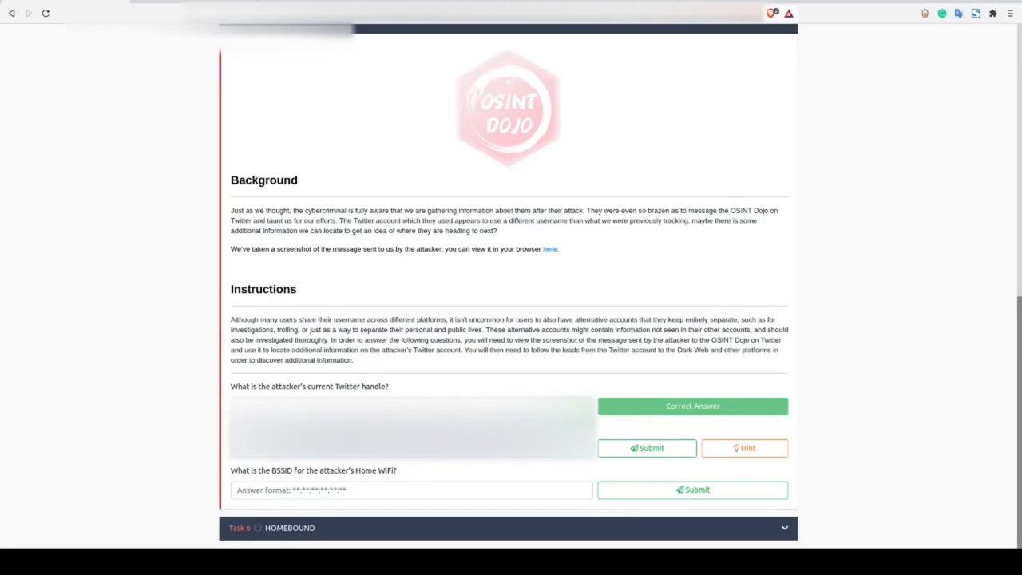
Submit the second question's answer and return to the DeepPaste WiFi list.
left_click(647, 447)
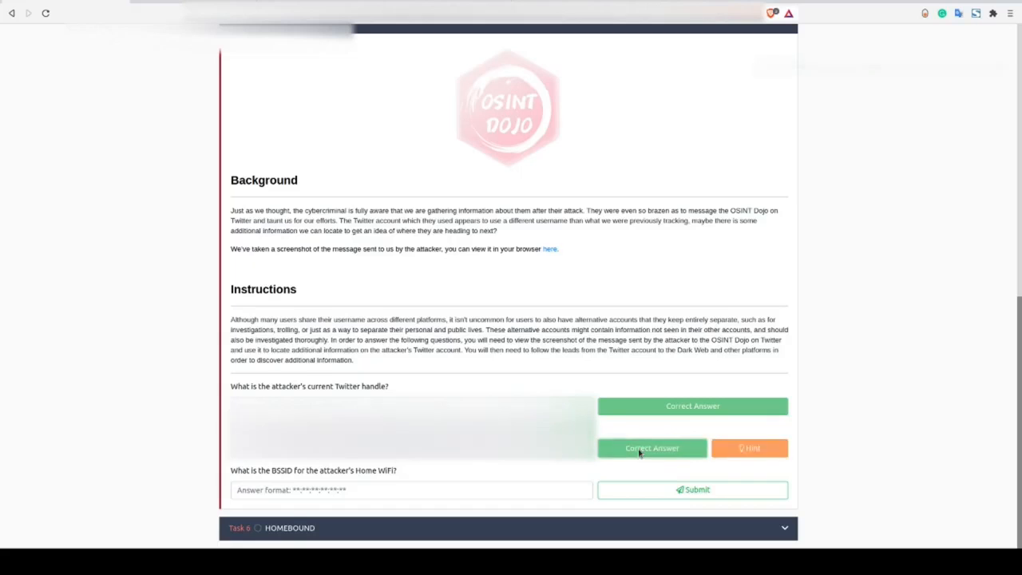
left_click(651, 448)
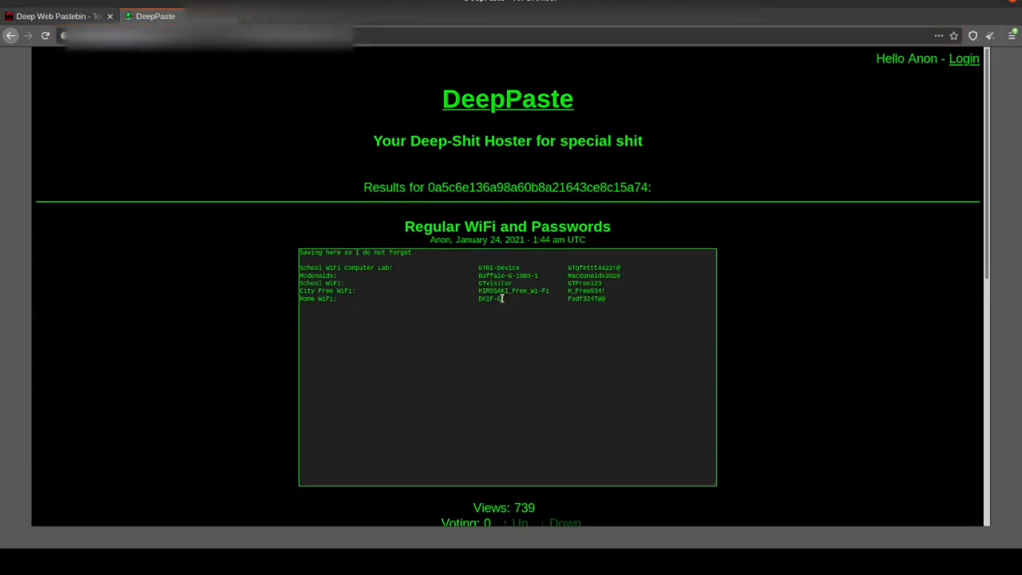
right_click(490, 300)
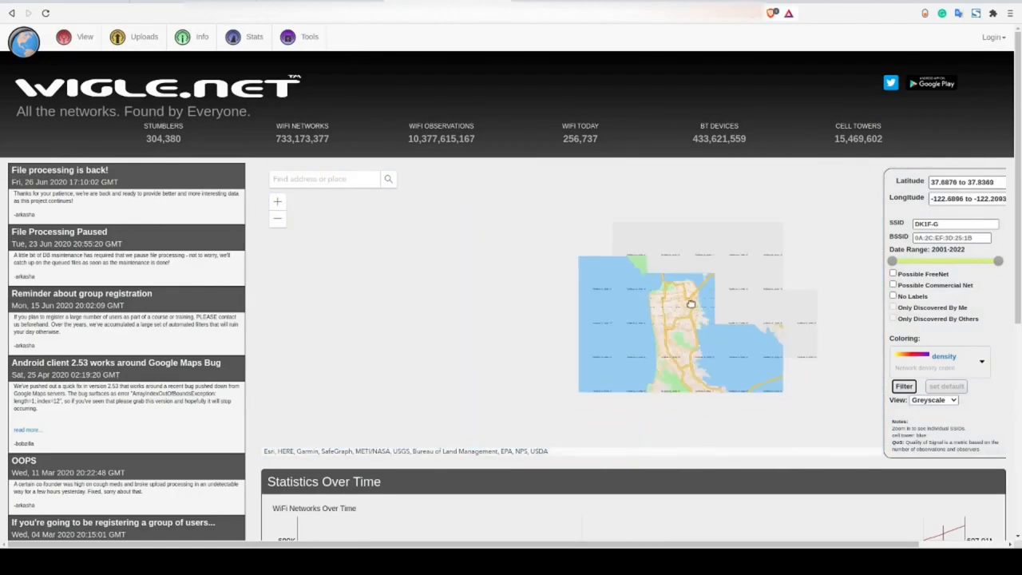
scroll("down", 3)
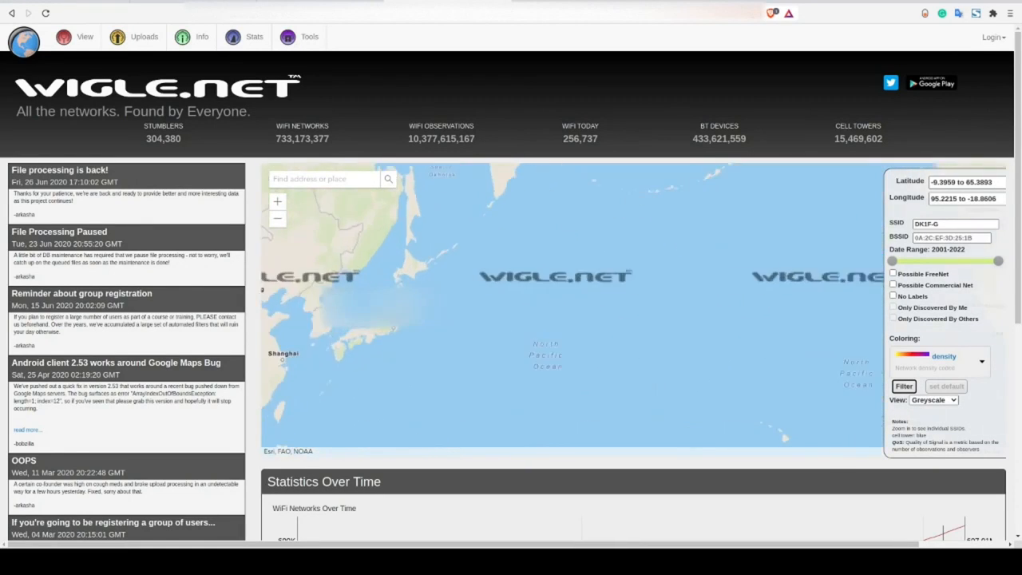
left_click(902, 385)
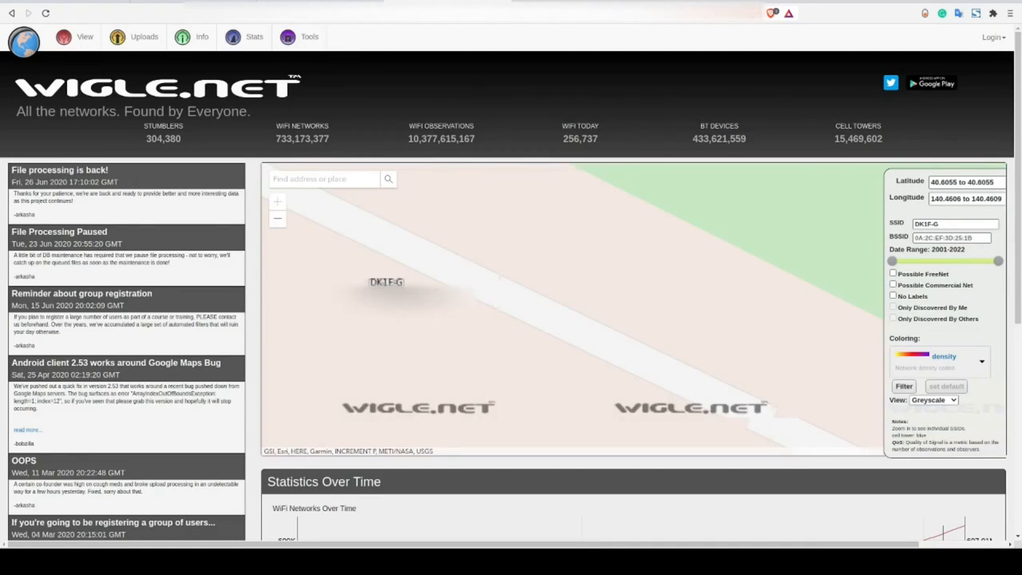
mouse_move(331, 234)
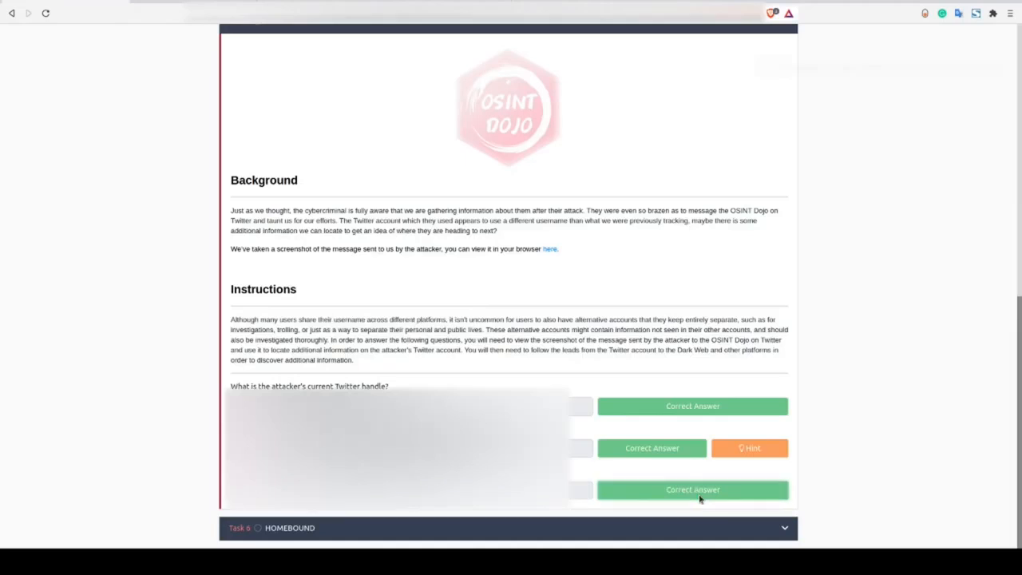
Expand Task 6 HOMEBOUND to show its airport, lake and home-city questions.
left_click(692, 489)
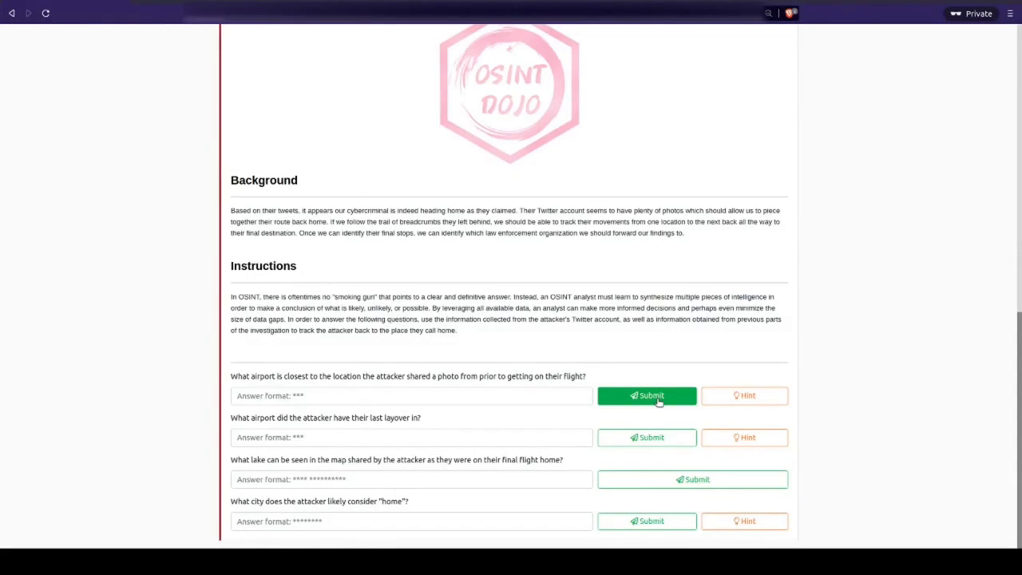
mouse_move(647, 395)
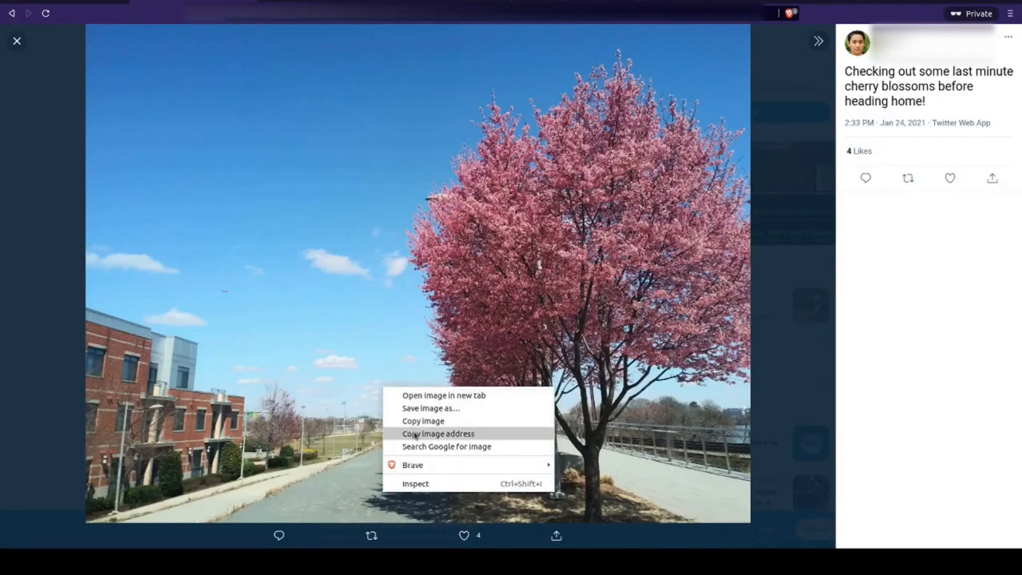
Reverse-search the cherry-blossom photo in Yandex Images and submit the nearest airport answer.
left_click(438, 433)
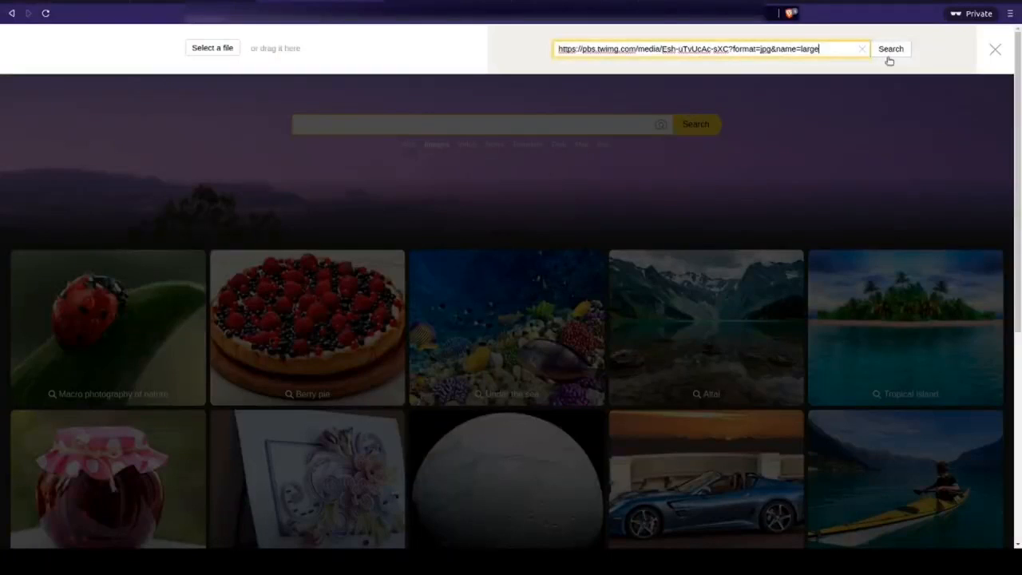
left_click(889, 49)
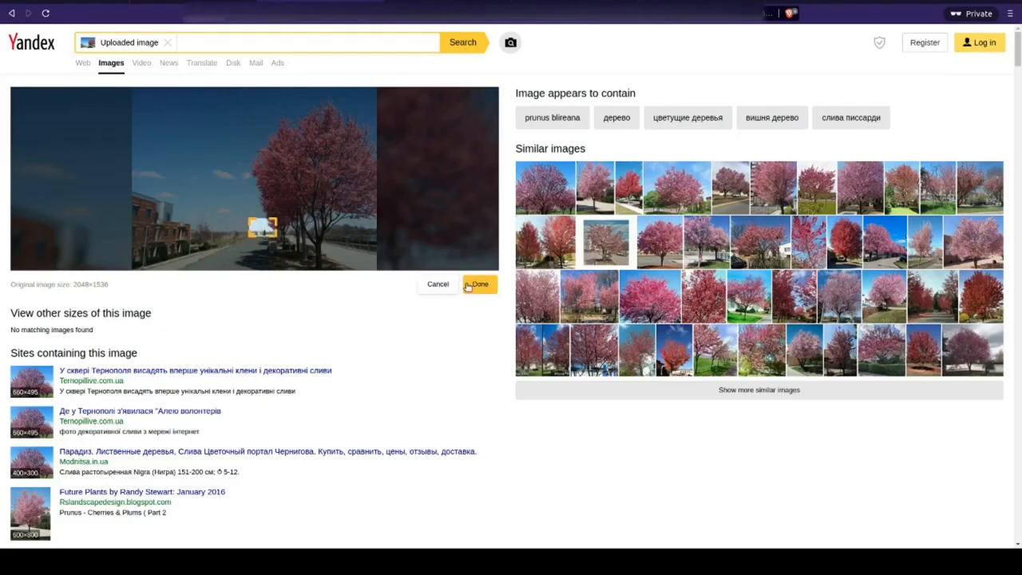
left_click(479, 284)
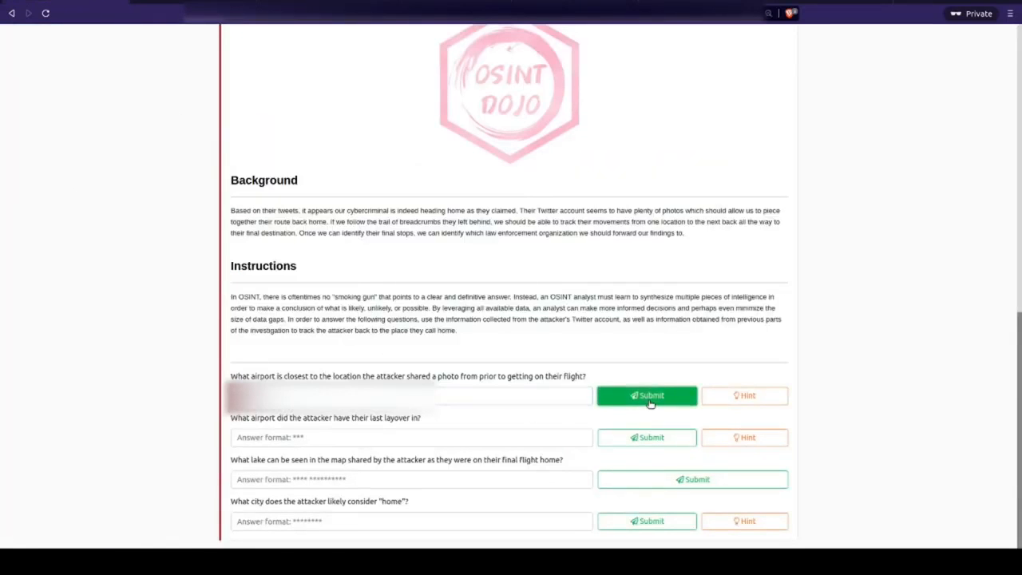
left_click(646, 396)
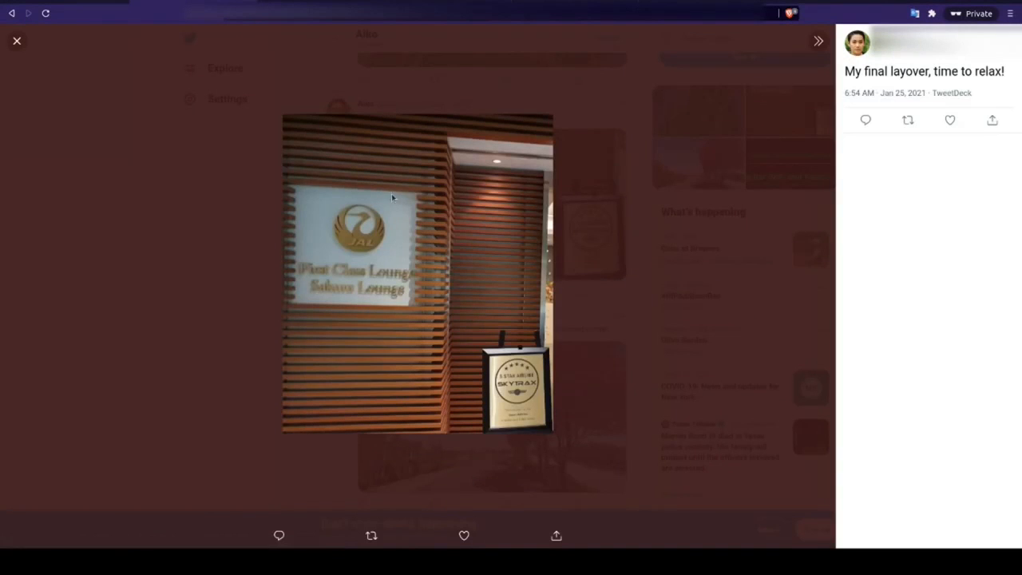
Run a Google reverse image search on the layover lounge photo's address.
right_click(392, 198)
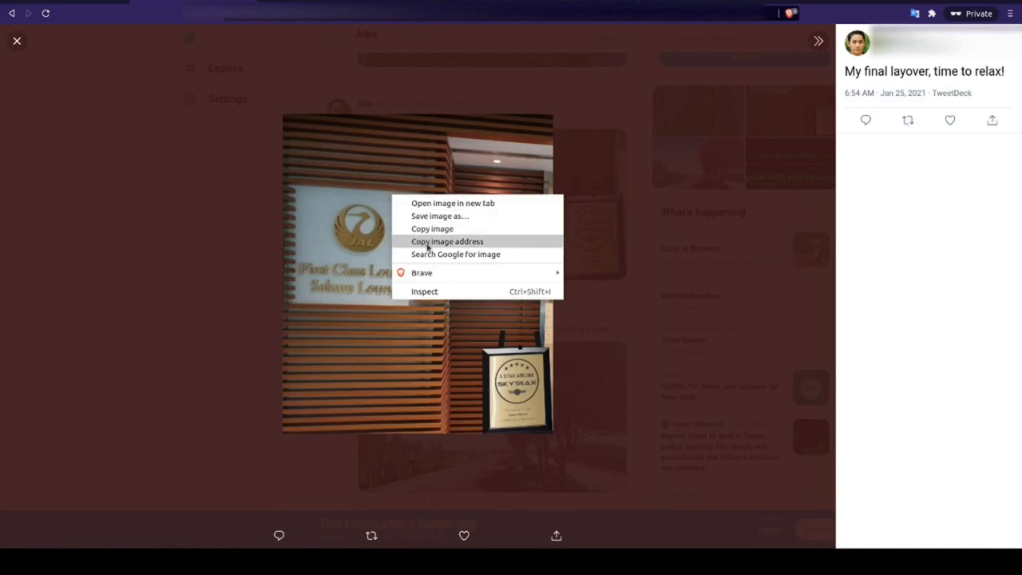
left_click(455, 254)
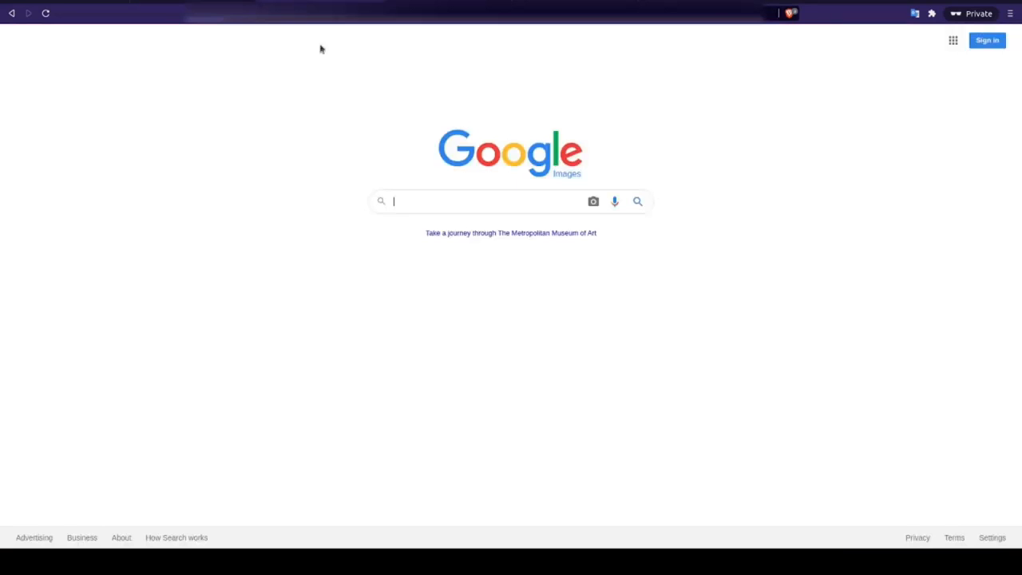
left_click(593, 201)
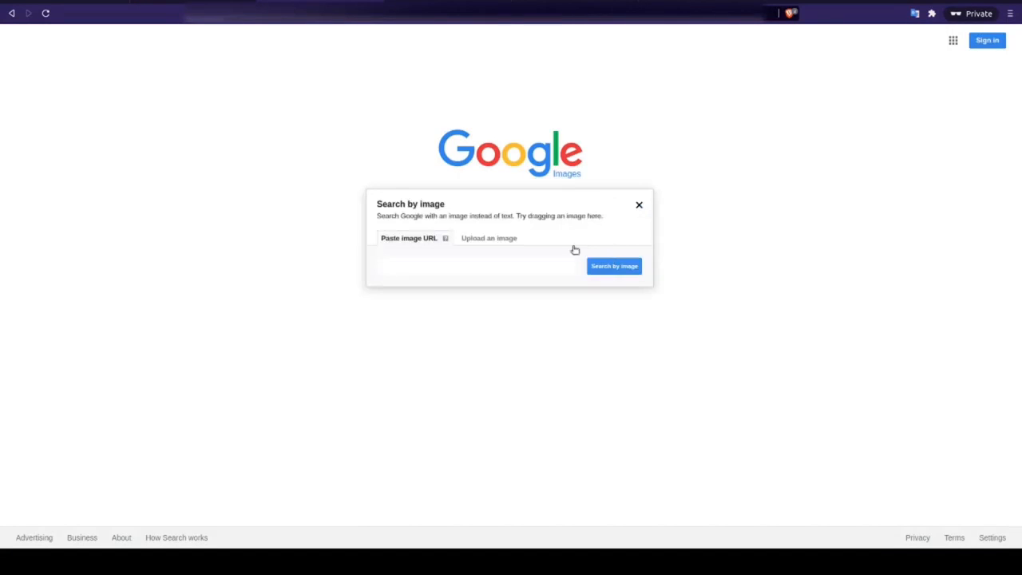
left_click(613, 266)
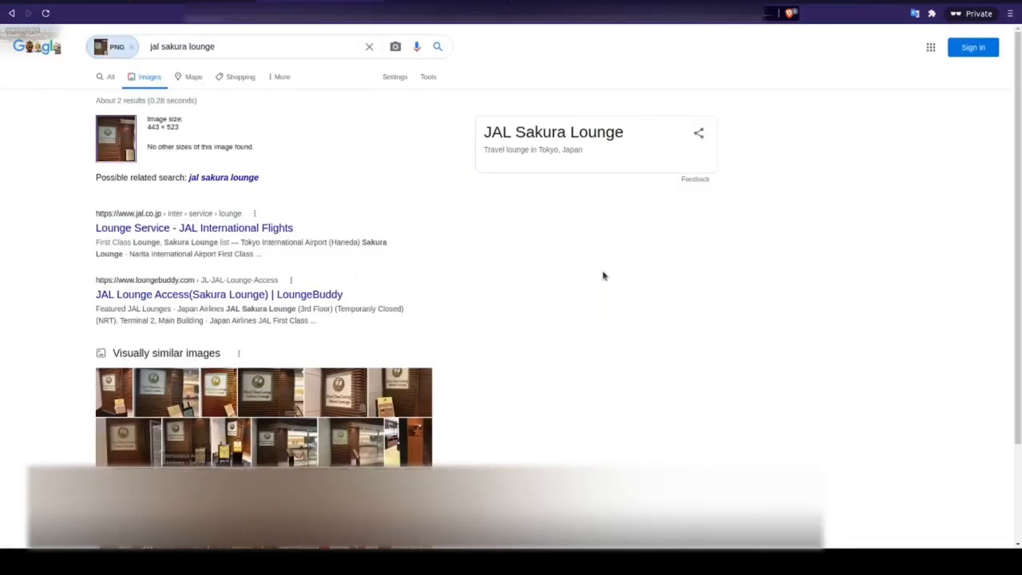
Read the kankeri02 article identifying the JAL Sakura Lounge at Haneda Airport.
scroll("down", 3)
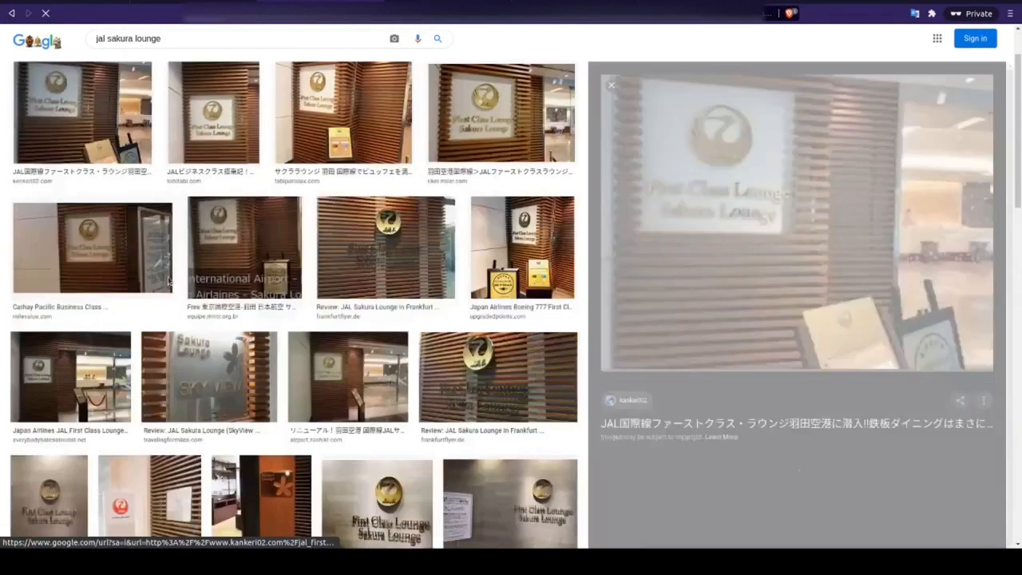
left_click(796, 423)
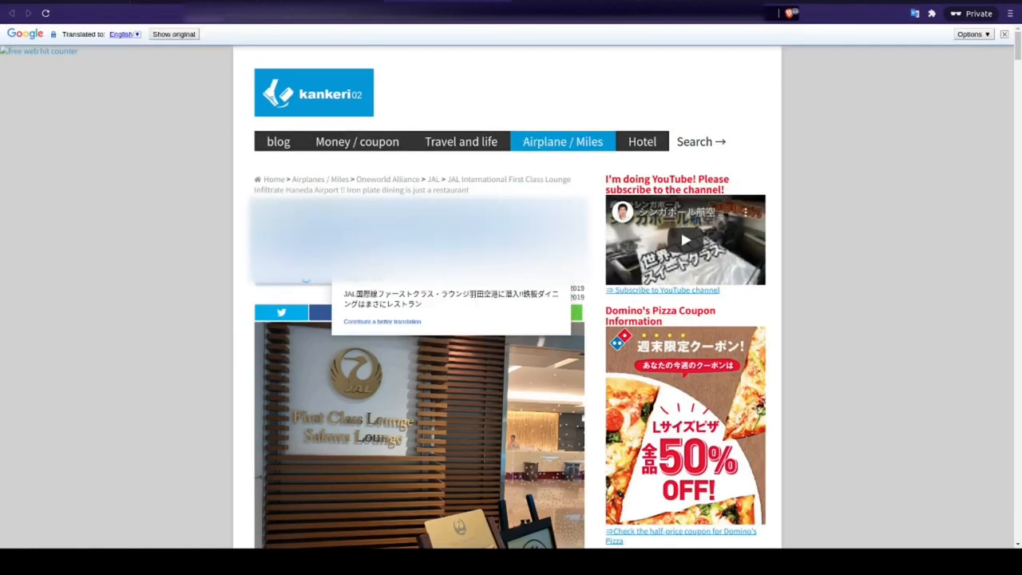
scroll("down", 3)
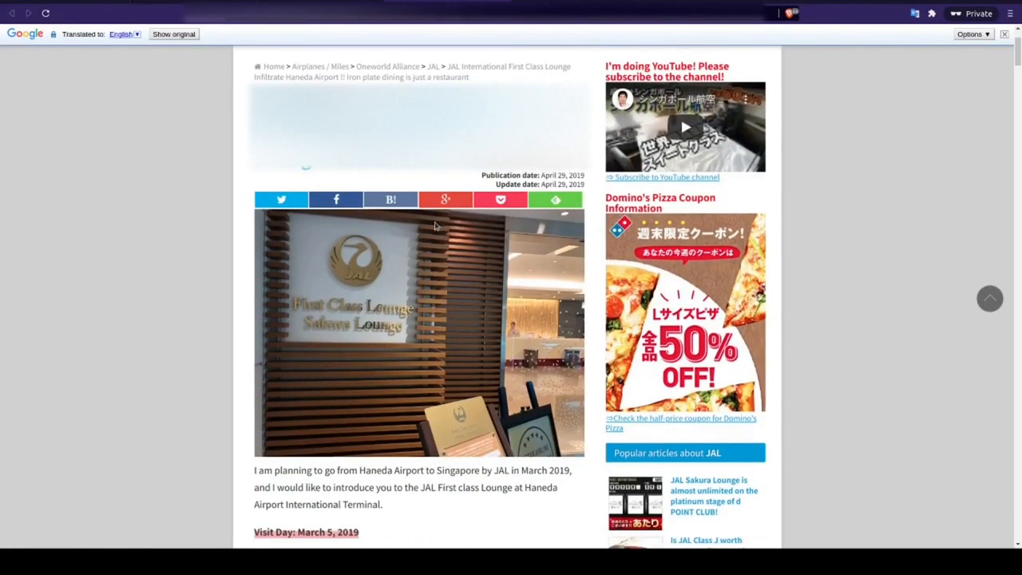
scroll("down", 3)
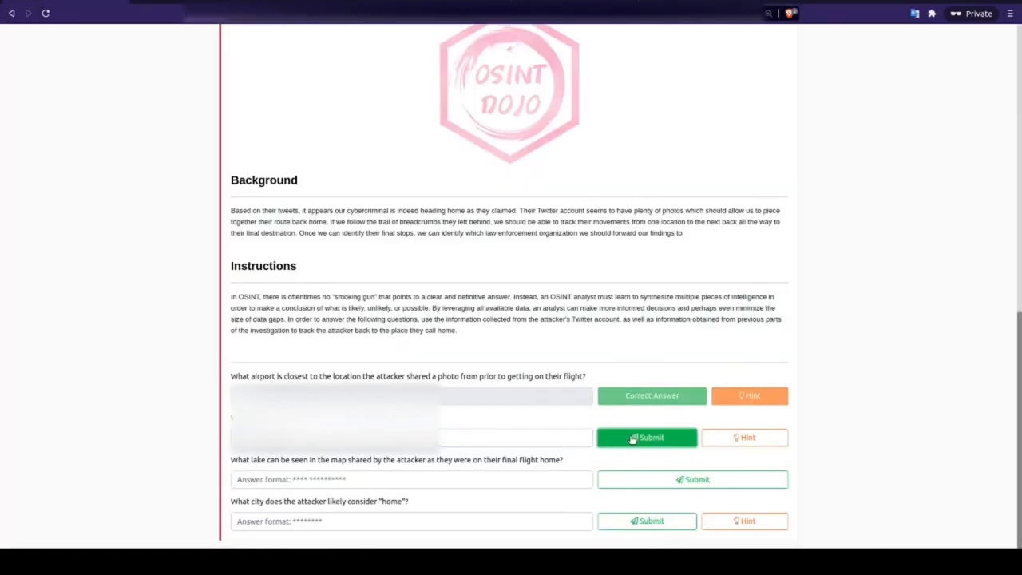
Submit the last-layover airport answer and view the attacker's satellite map photo.
left_click(647, 436)
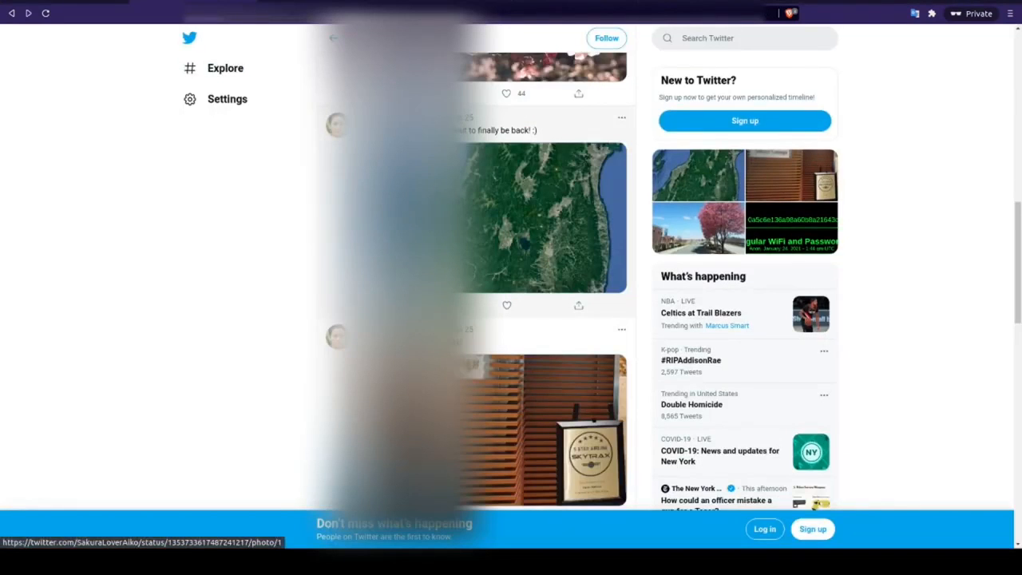
left_click(539, 215)
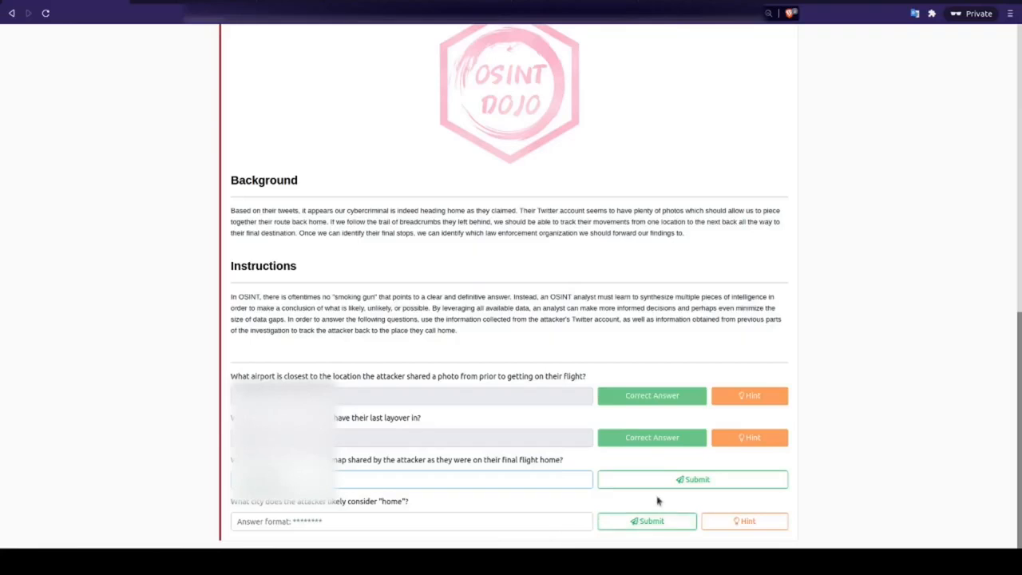
Open Google Maps zoomed out over Fukushima in northern Honshu.
left_click(692, 479)
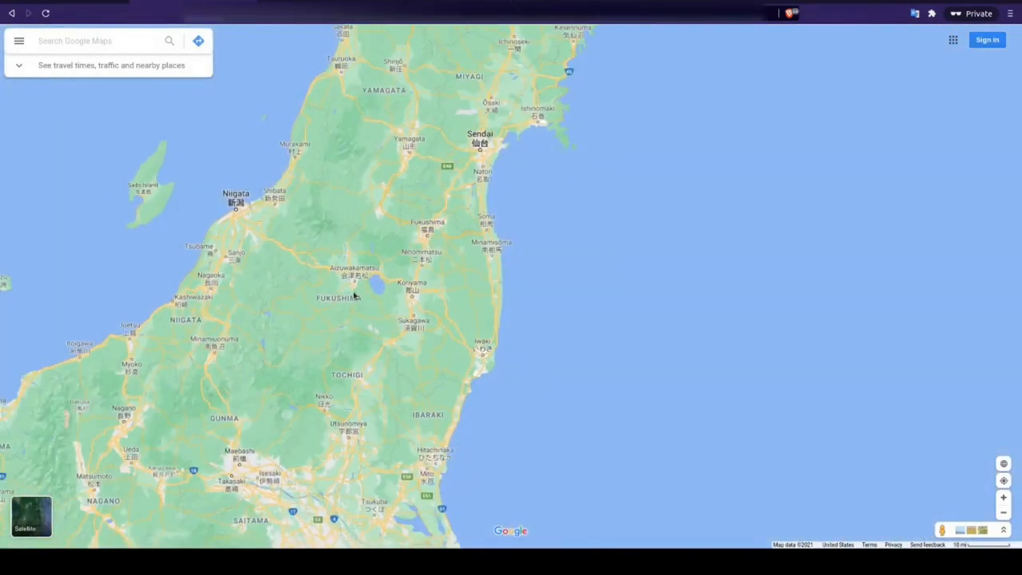
scroll("down", 3)
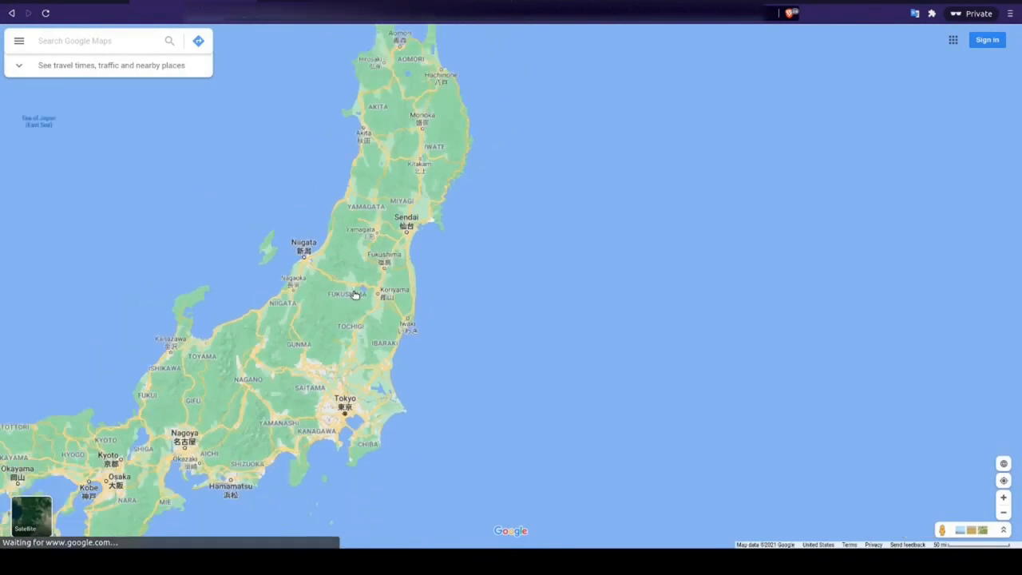